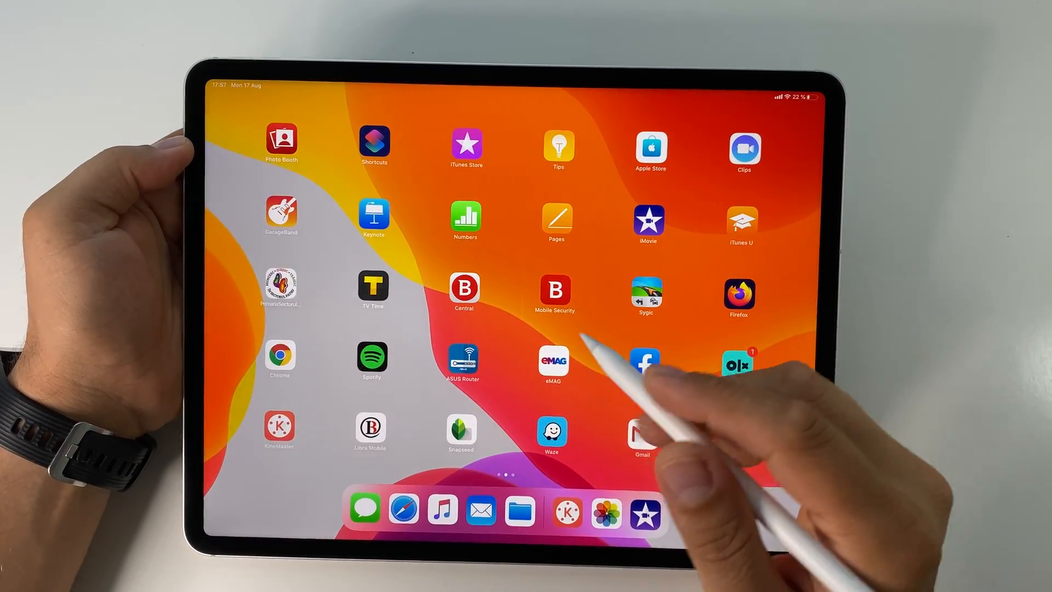
Launch KineMaster and start a new project to show the aspect ratio choices
{"action": "scroll", "scroll_direction": "left", "scroll_amount": 3}
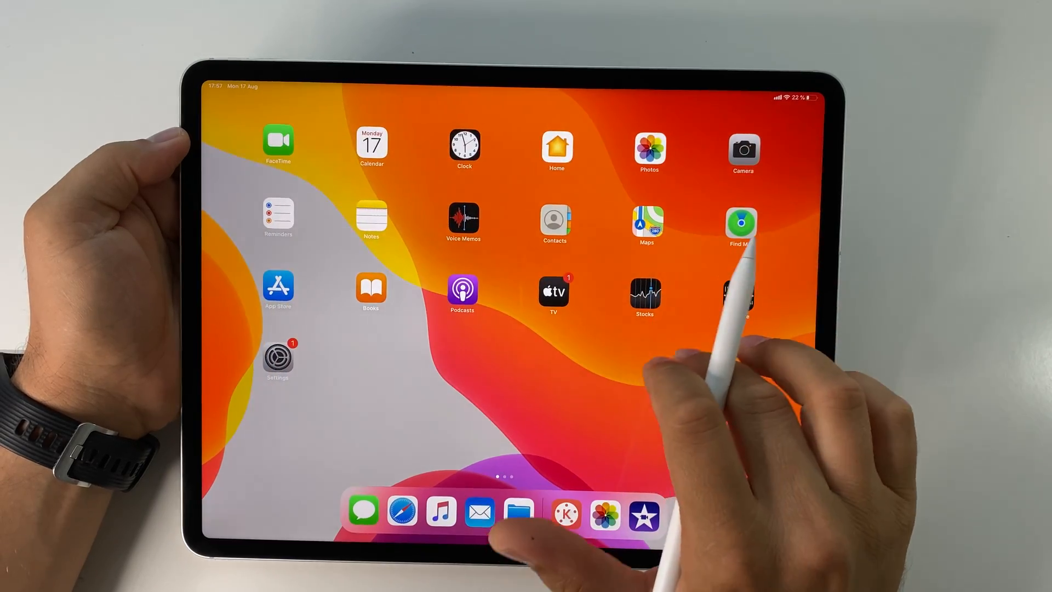
{"action": "scroll", "scroll_direction": "left", "scroll_amount": 3}
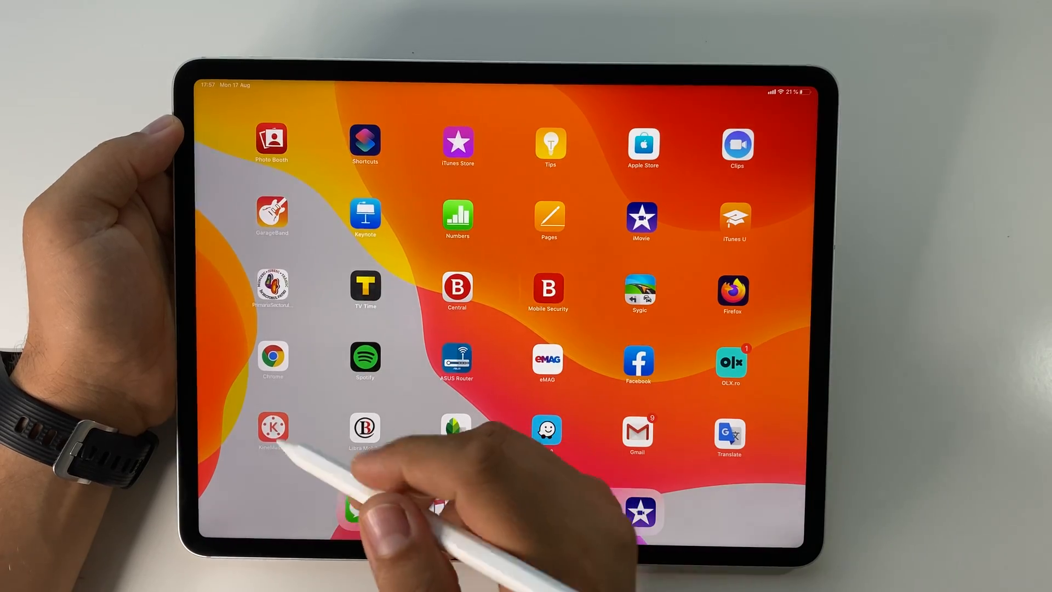
{"action": "left_click", "coordinate": [272, 431]}
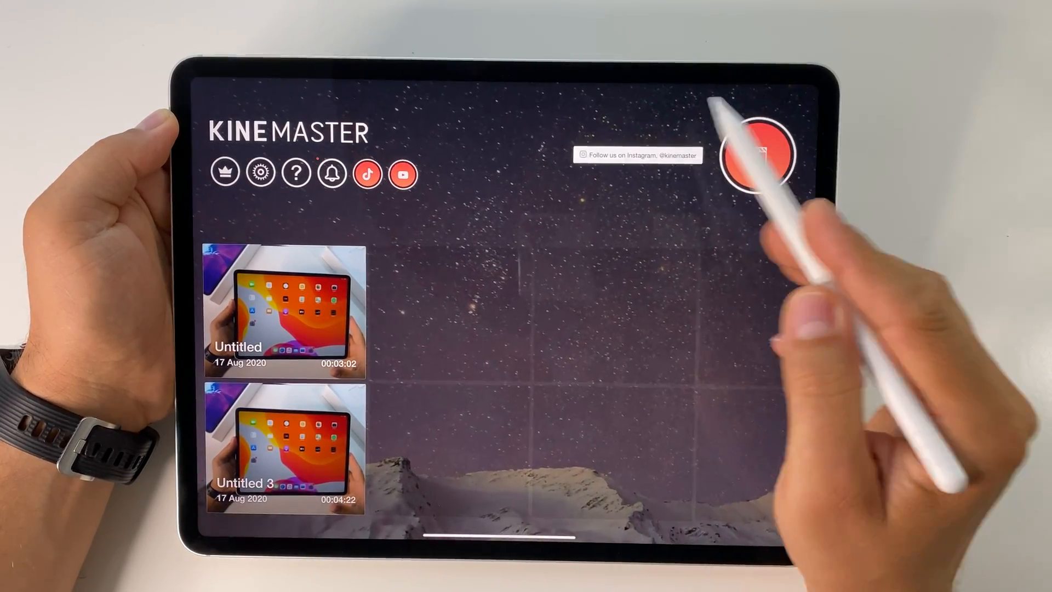
{"action": "left_click", "coordinate": [759, 155]}
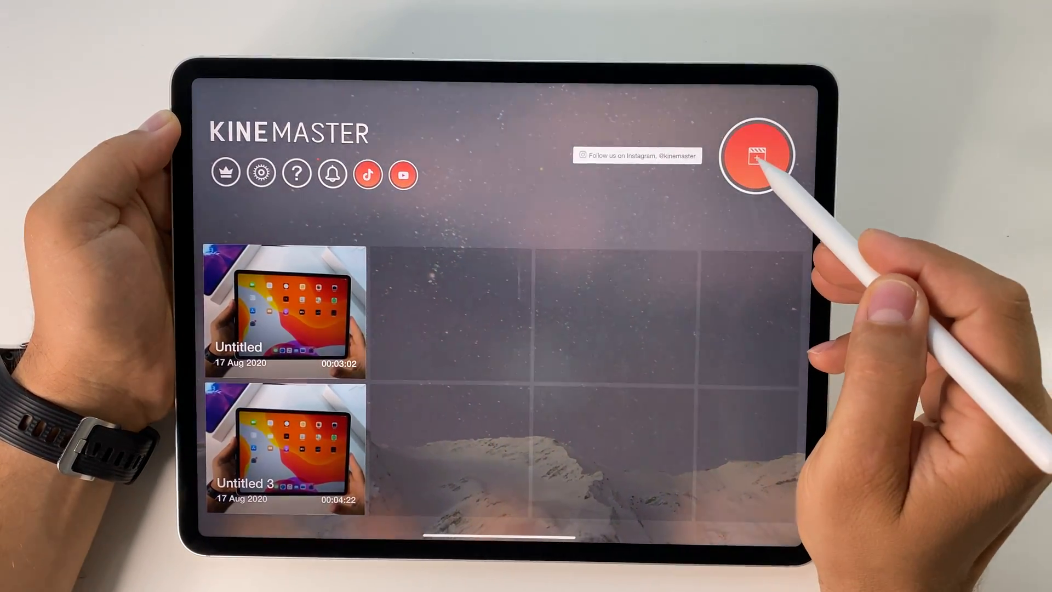
{"action": "left_click", "coordinate": [759, 155]}
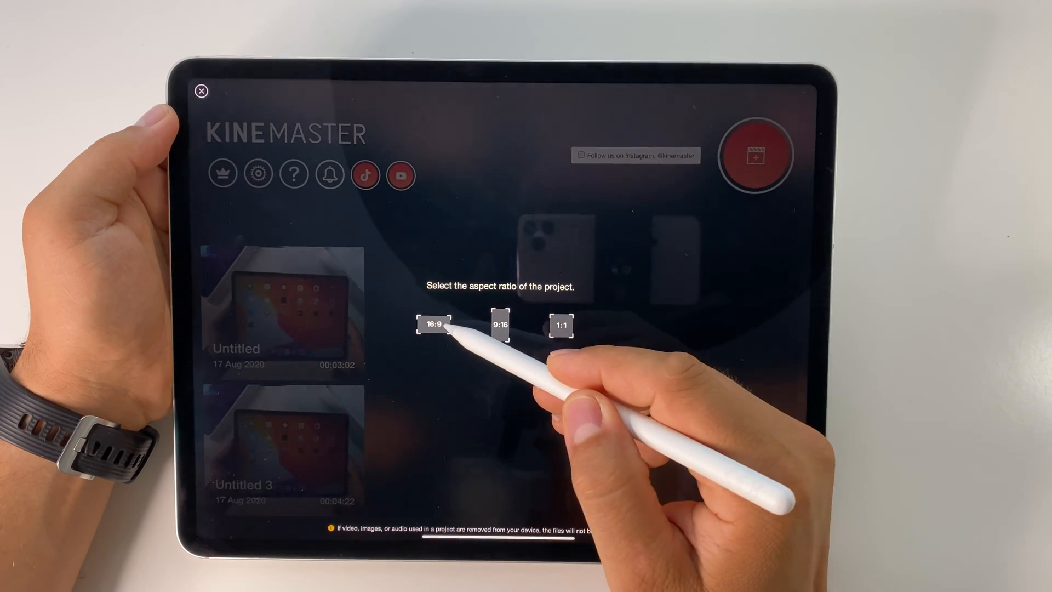
Choose the 16:9 aspect ratio and browse media for the iPad video clip
{"action": "left_click", "coordinate": [433, 324]}
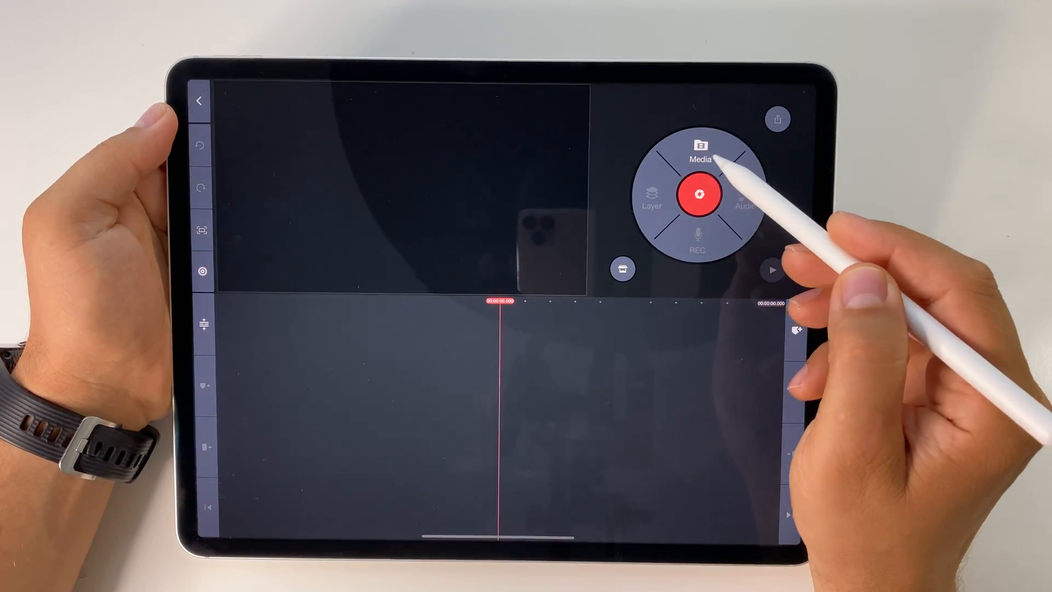
{"action": "left_click", "coordinate": [702, 149]}
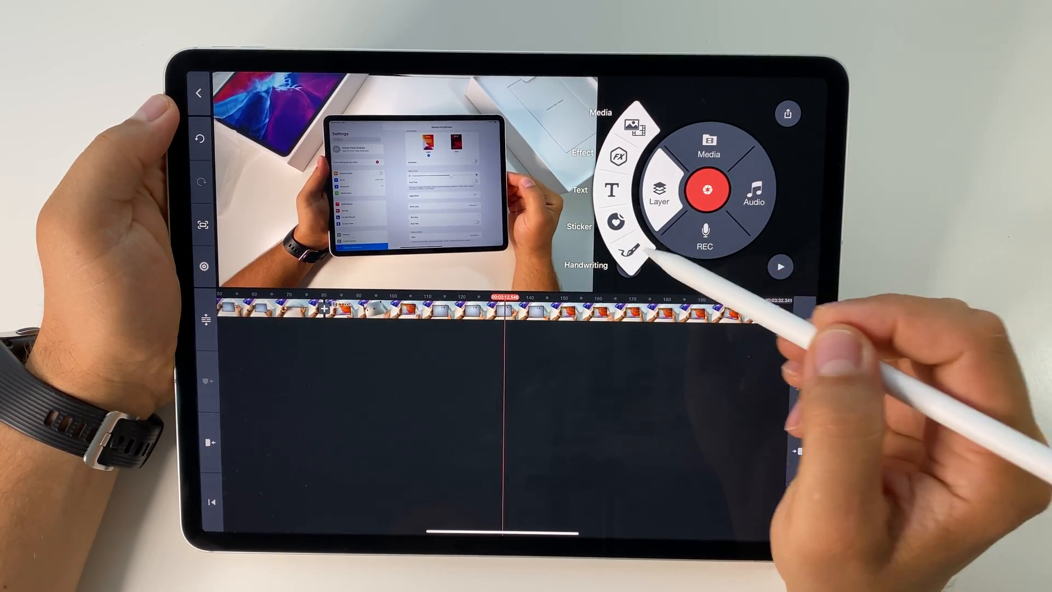
Draw an 'iPad Pro 2020 12.9"' handwriting layer over the video and select it
{"action": "left_click", "coordinate": [626, 250]}
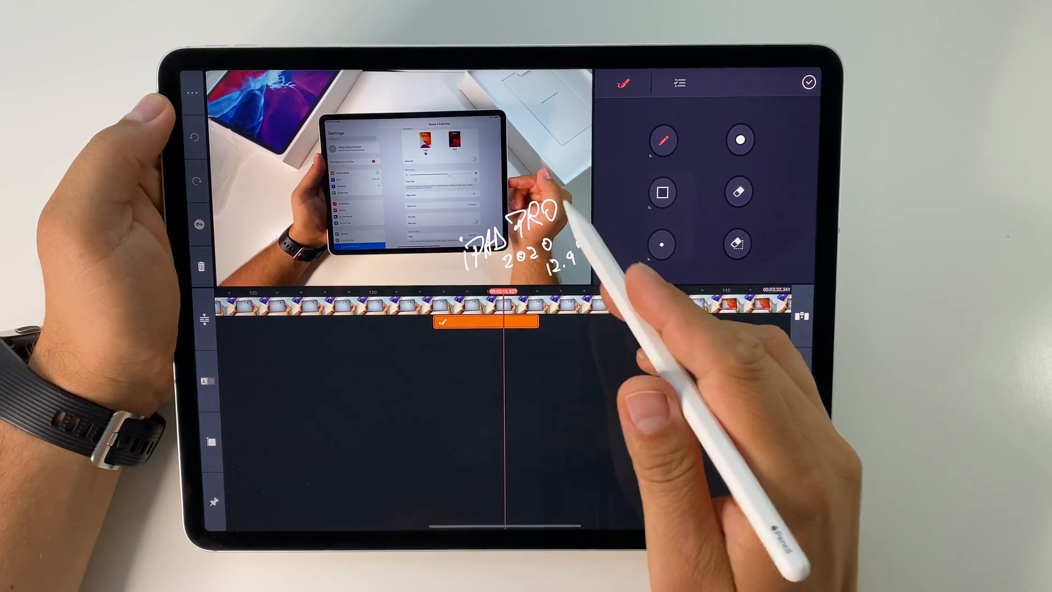
{"action": "left_click", "coordinate": [809, 82]}
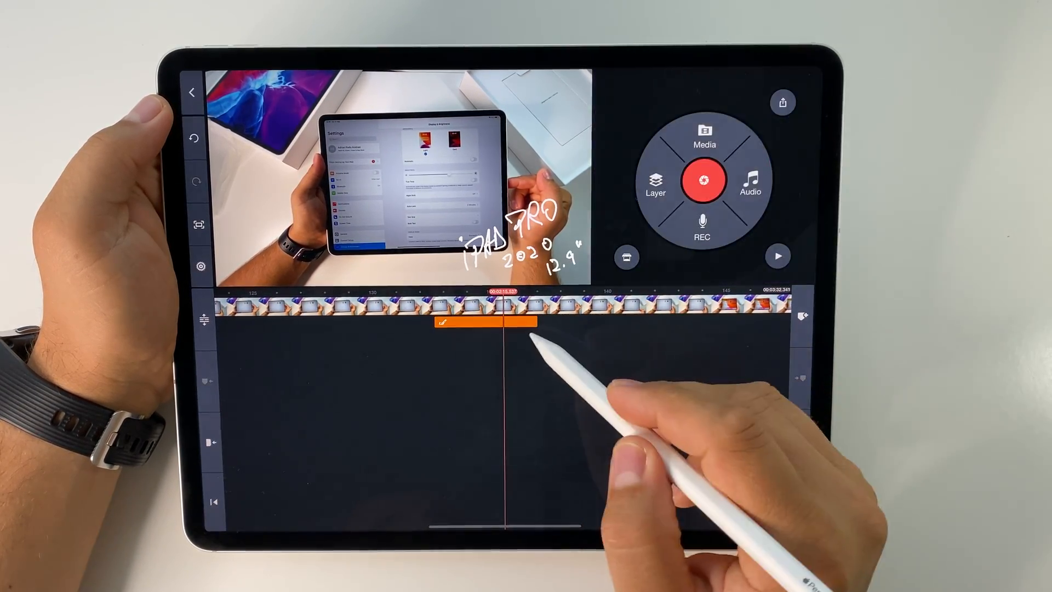
{"action": "left_click", "coordinate": [487, 321]}
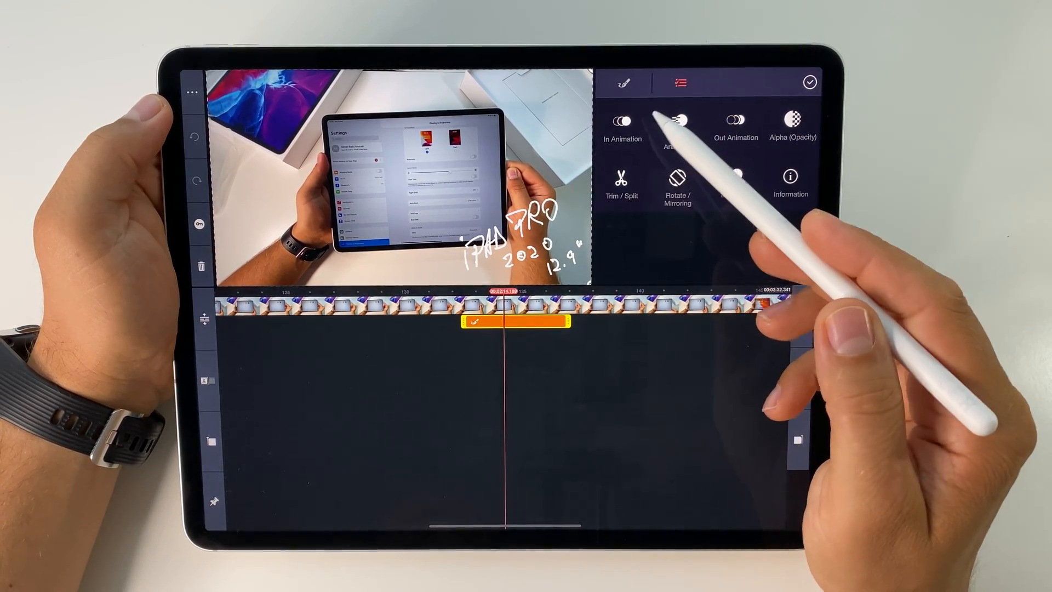
Close the handwriting layer's options and deselect the layer on the timeline
{"action": "left_click", "coordinate": [678, 124]}
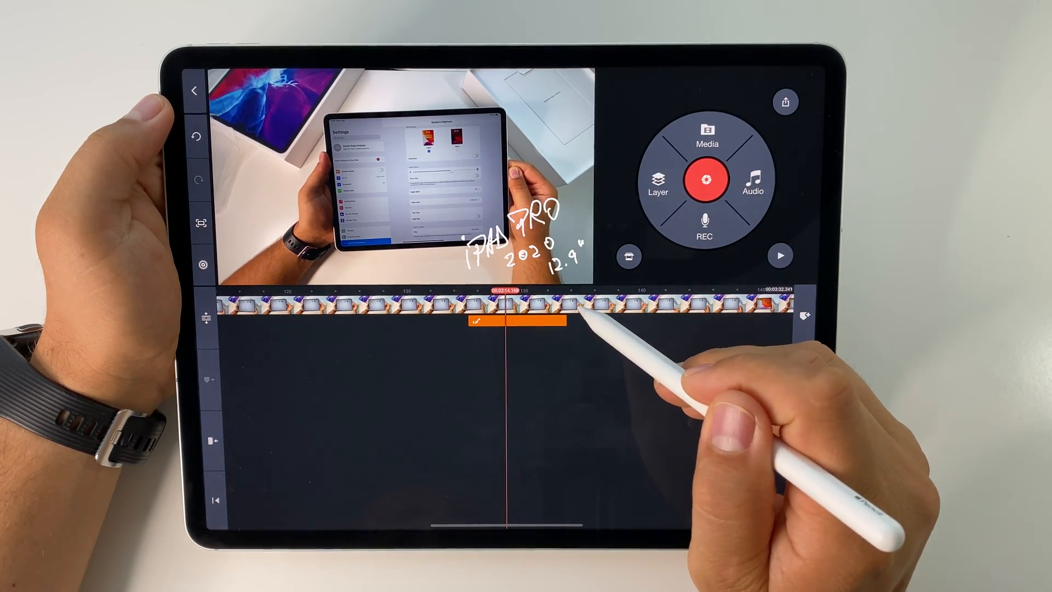
{"action": "left_click", "coordinate": [523, 319]}
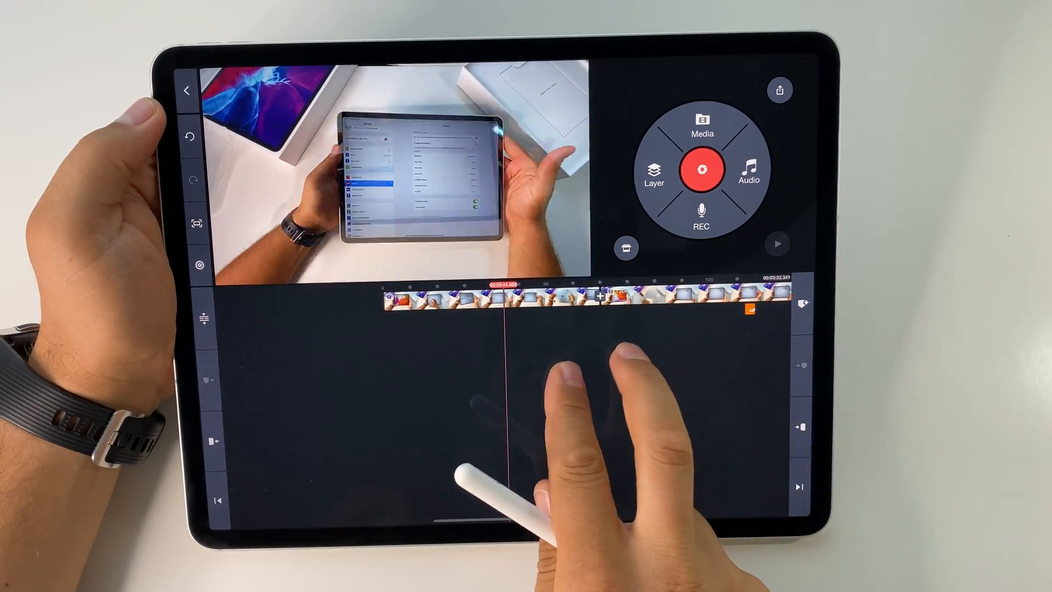
Split the first video clip at the playhead and select the resulting piece
{"action": "left_click", "coordinate": [483, 300]}
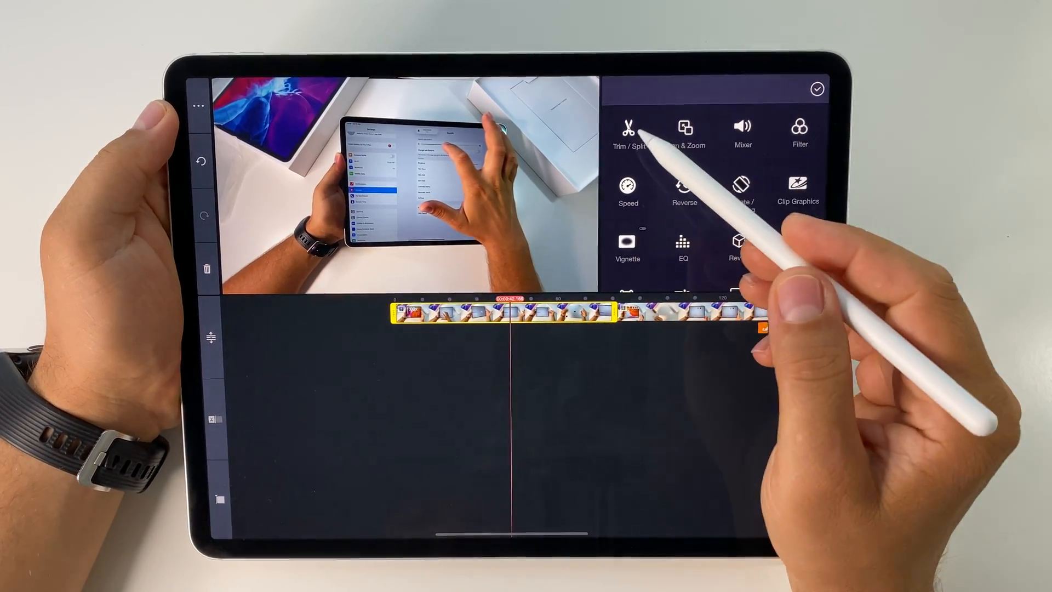
{"action": "left_click", "coordinate": [628, 134]}
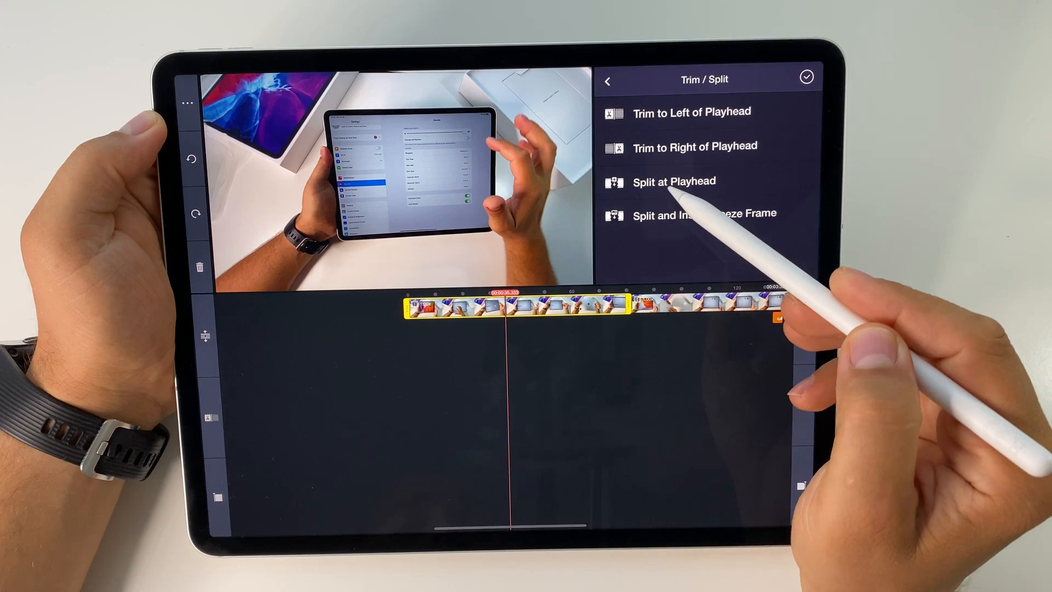
{"action": "left_click", "coordinate": [673, 182]}
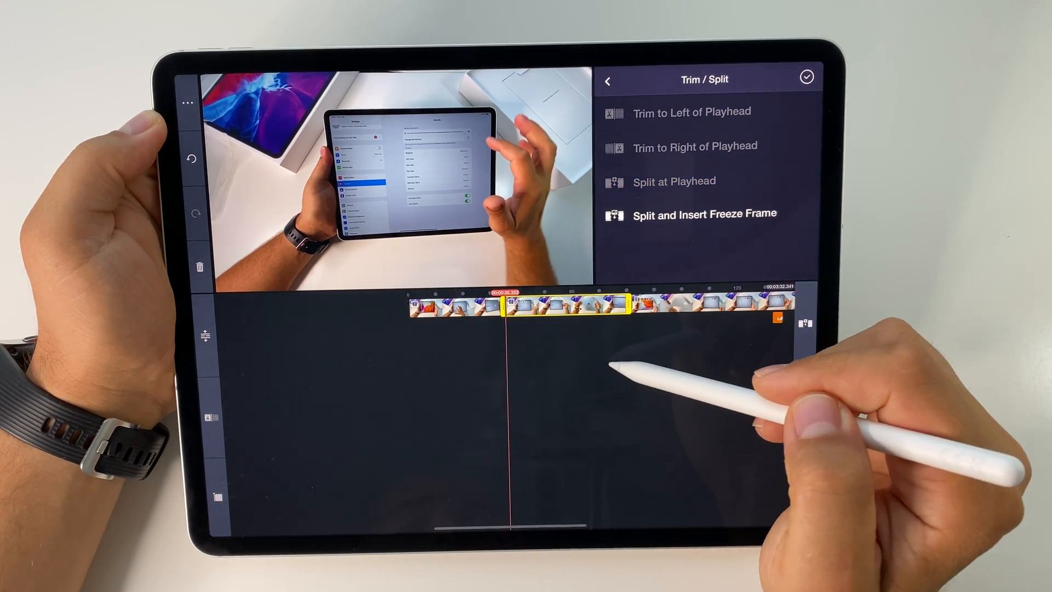
{"action": "left_click", "coordinate": [608, 79]}
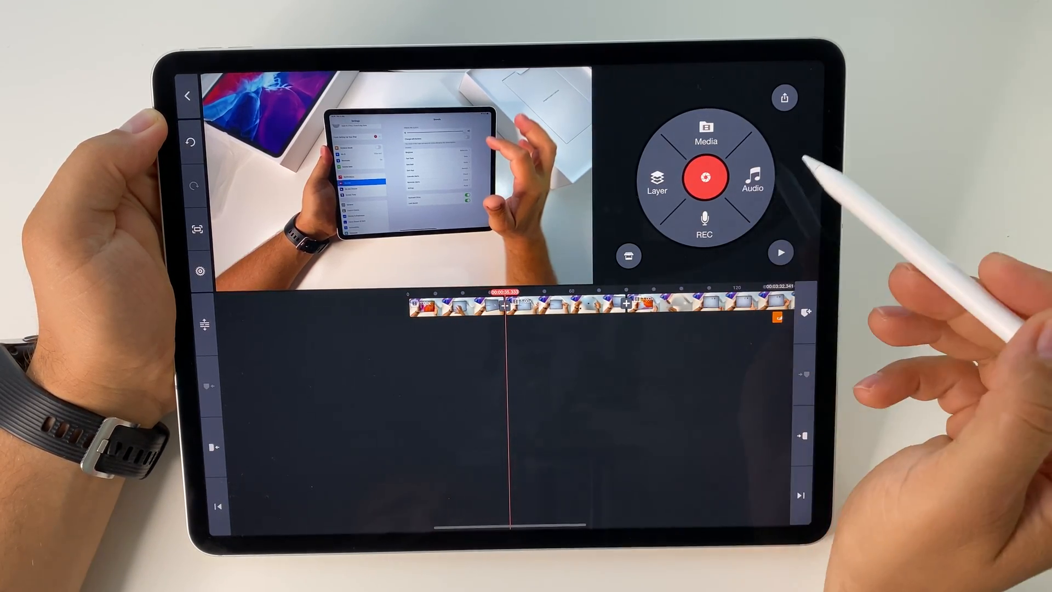
{"action": "left_click", "coordinate": [551, 305]}
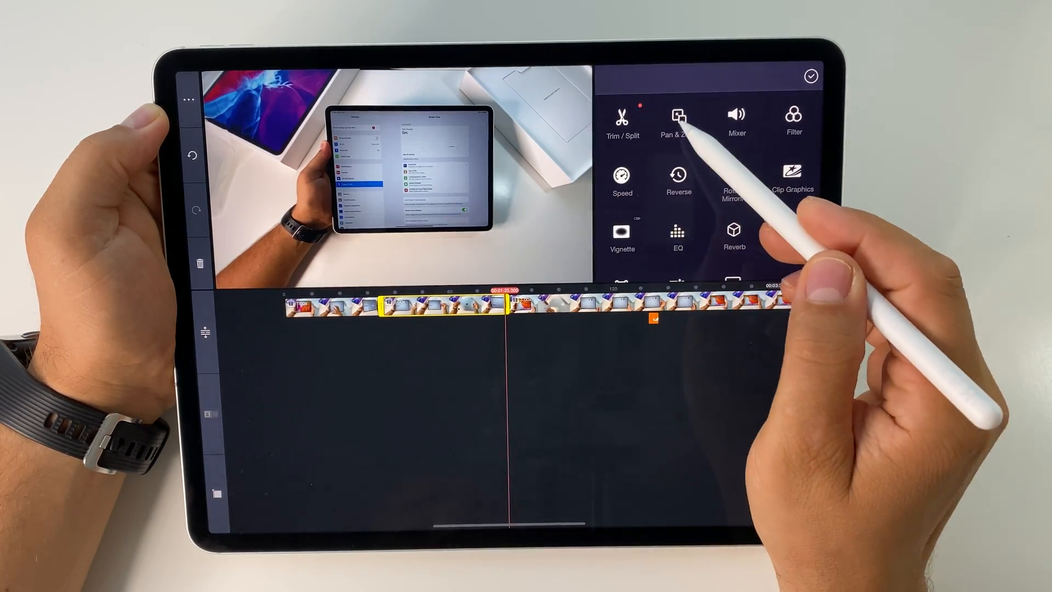
Apply Pan & Zoom with a zoomed start framing and the end matched to it
{"action": "left_click", "coordinate": [678, 117]}
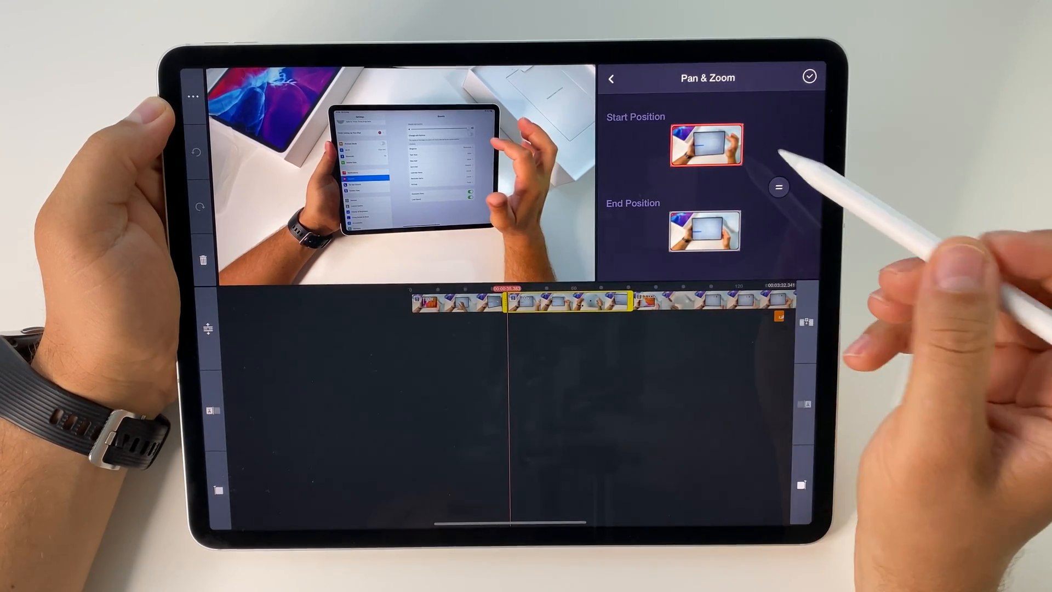
{"action": "mouse_move", "coordinate": [705, 141]}
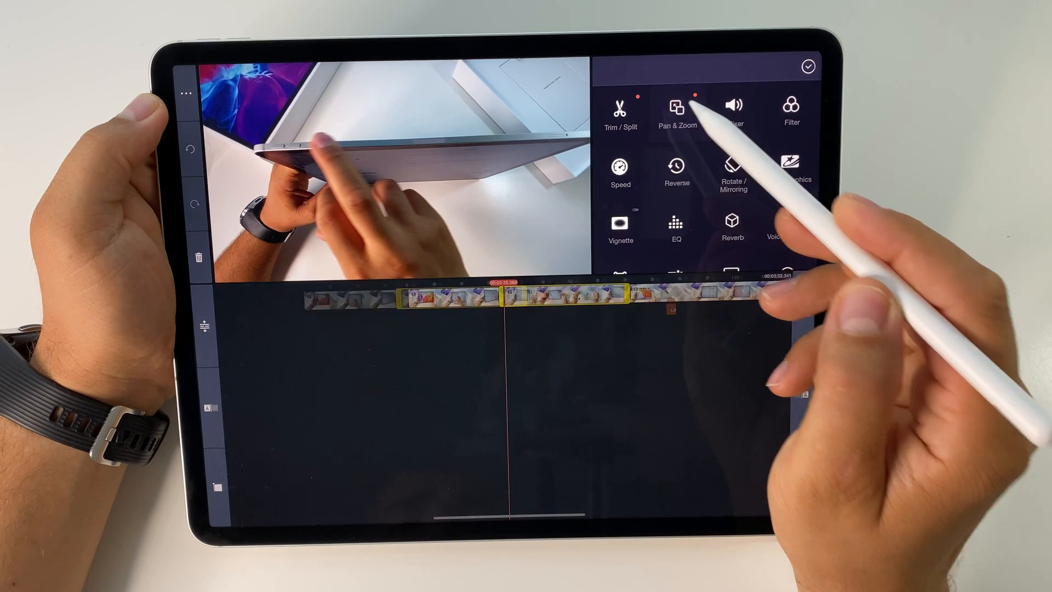
{"action": "left_click", "coordinate": [680, 111]}
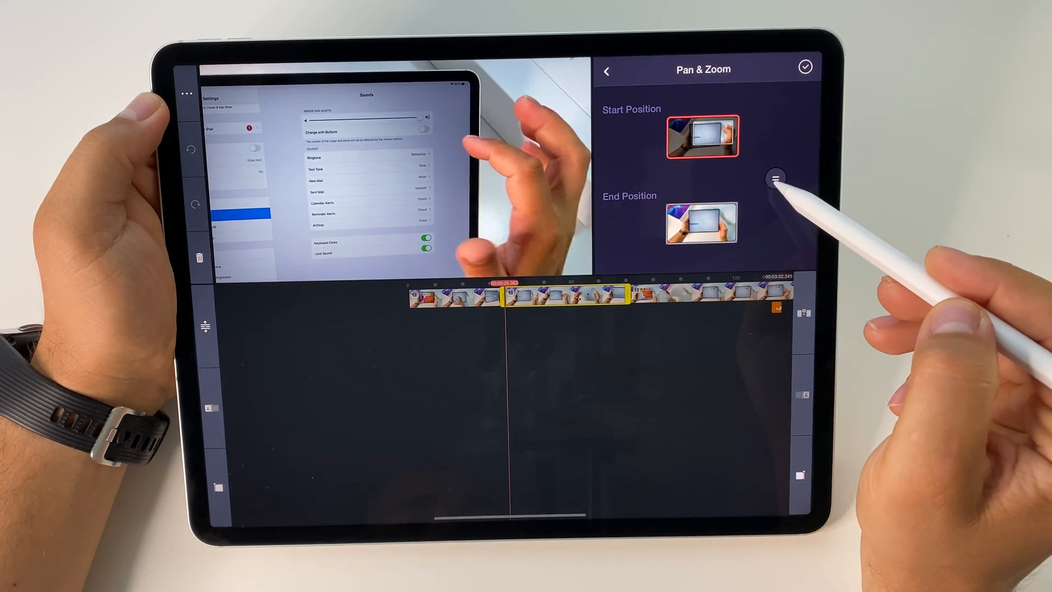
{"action": "left_click", "coordinate": [776, 178]}
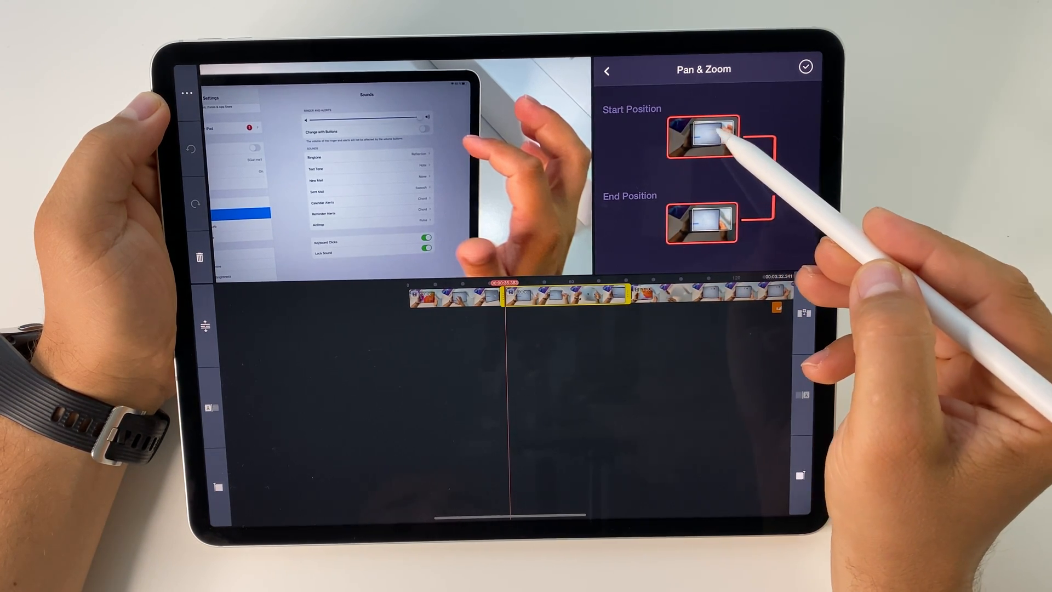
{"action": "left_click", "coordinate": [703, 134]}
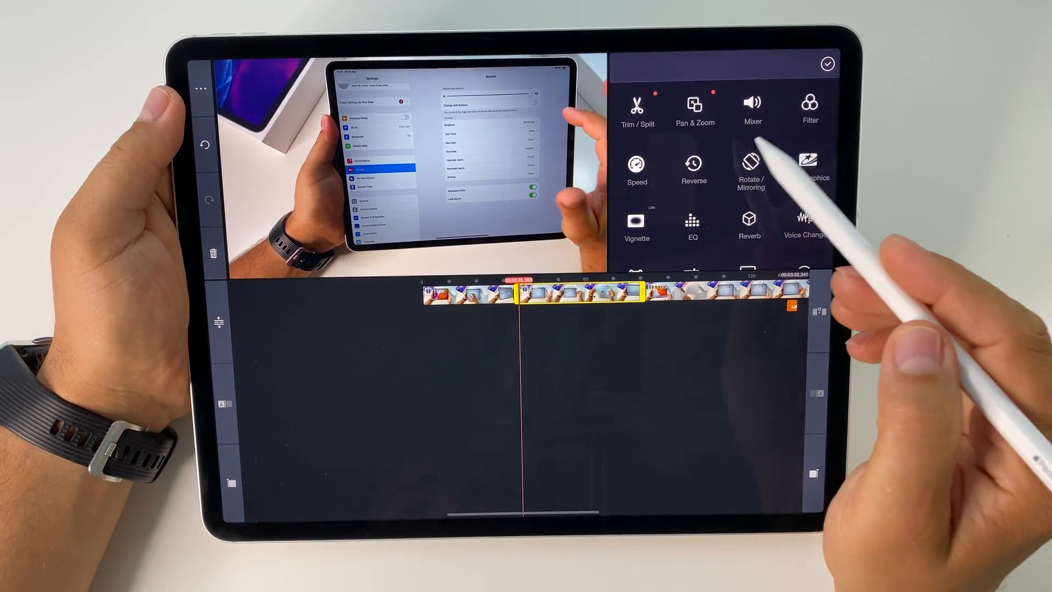
Lower the clip's volume to about 37% in the mixer
{"action": "left_click", "coordinate": [752, 108]}
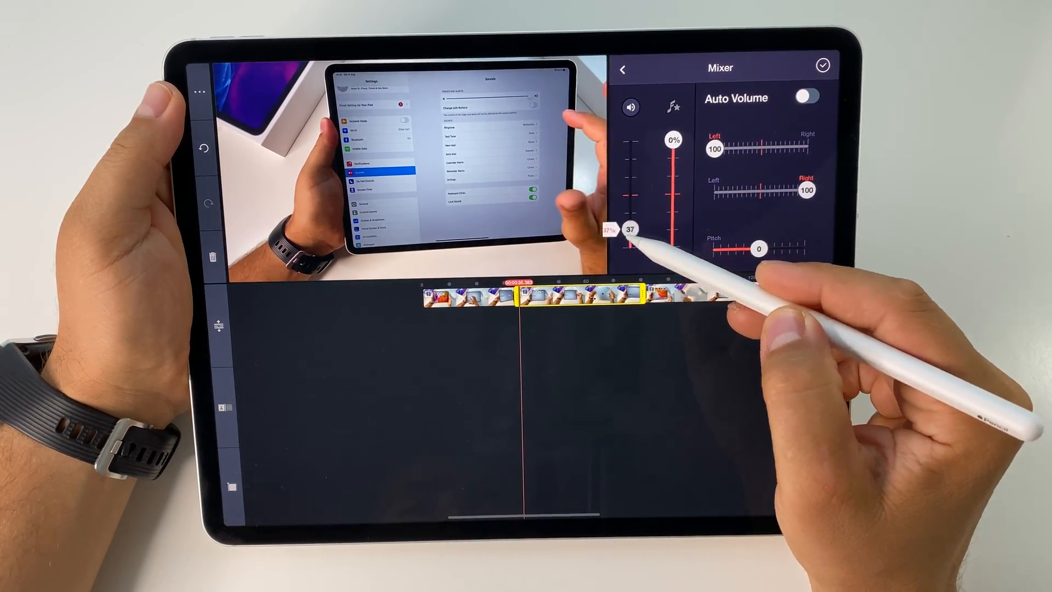
{"action": "left_click_drag", "start_coordinate": [630, 229], "coordinate": [629, 214]}
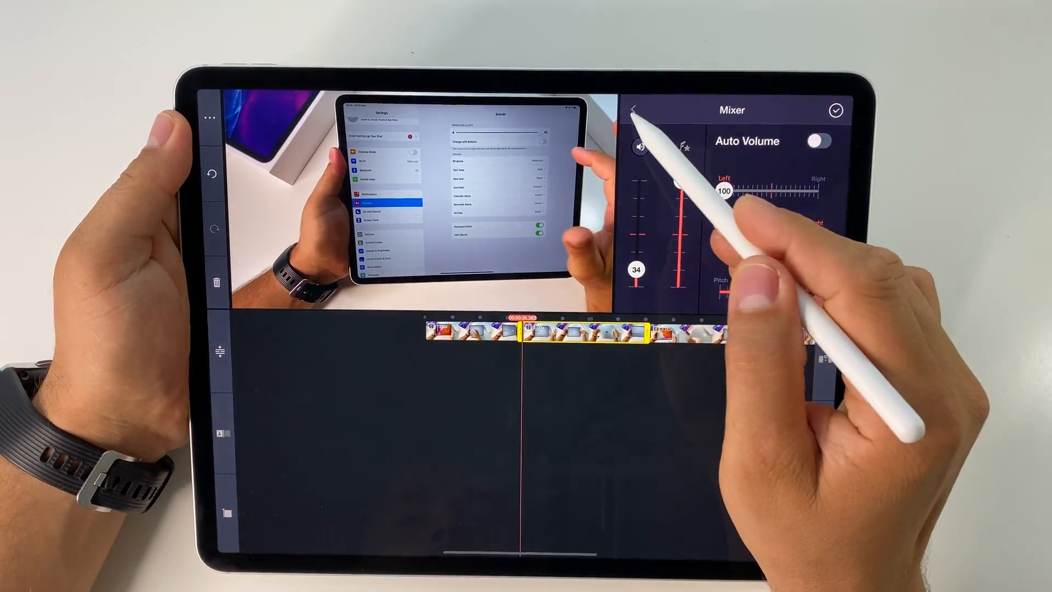
{"action": "left_click", "coordinate": [635, 110]}
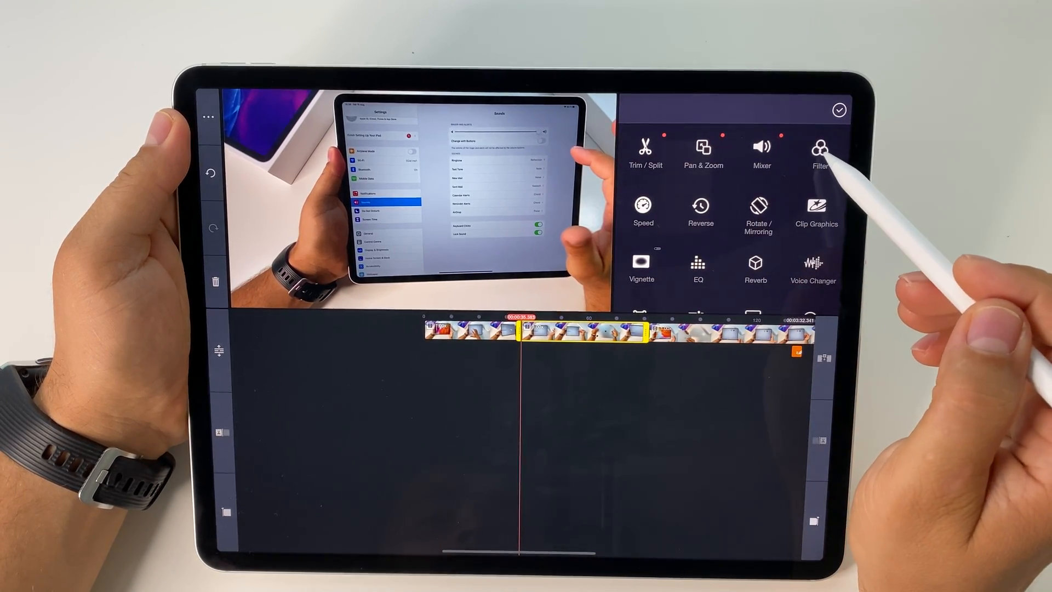
{"action": "left_click", "coordinate": [820, 147]}
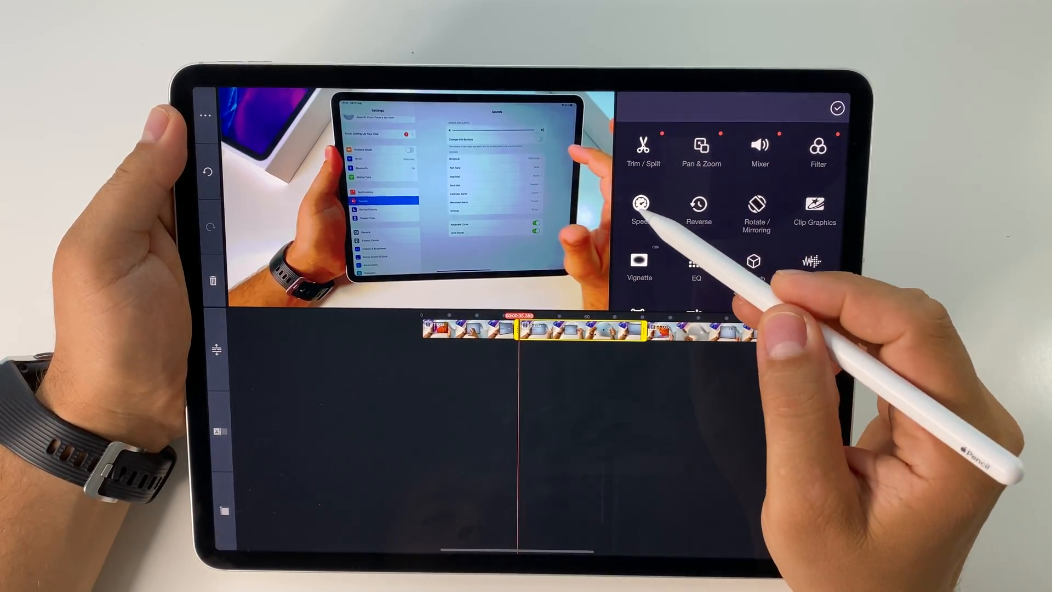
{"action": "left_click", "coordinate": [640, 208]}
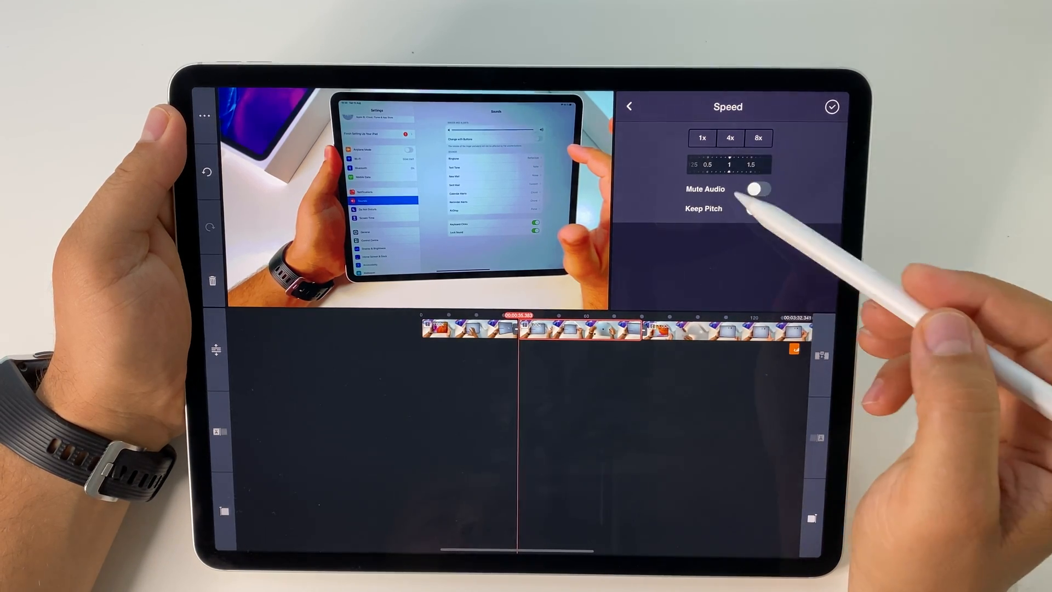
{"action": "left_click", "coordinate": [629, 106]}
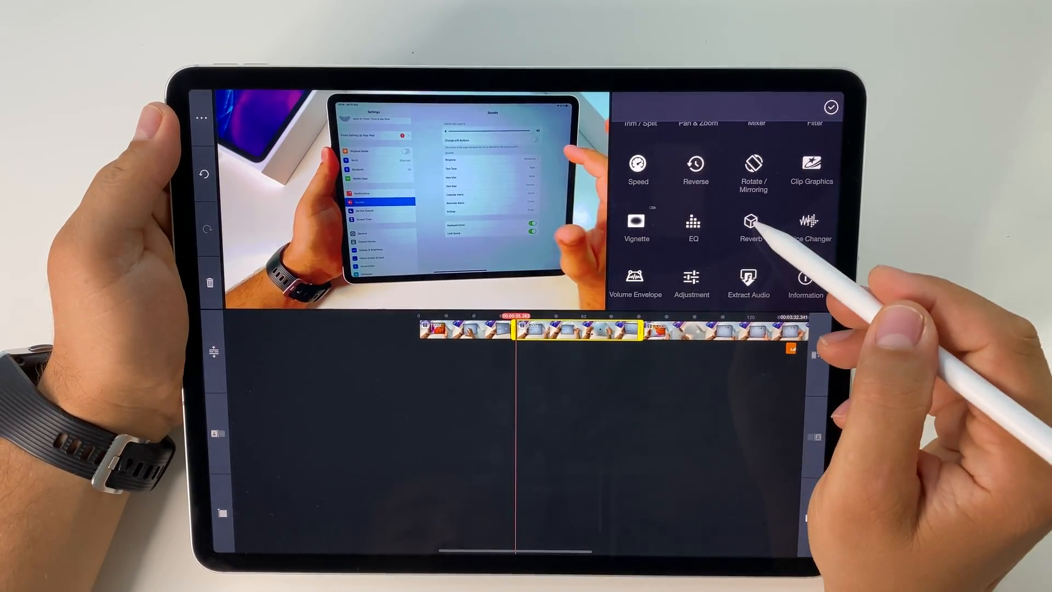
{"action": "left_click", "coordinate": [693, 225]}
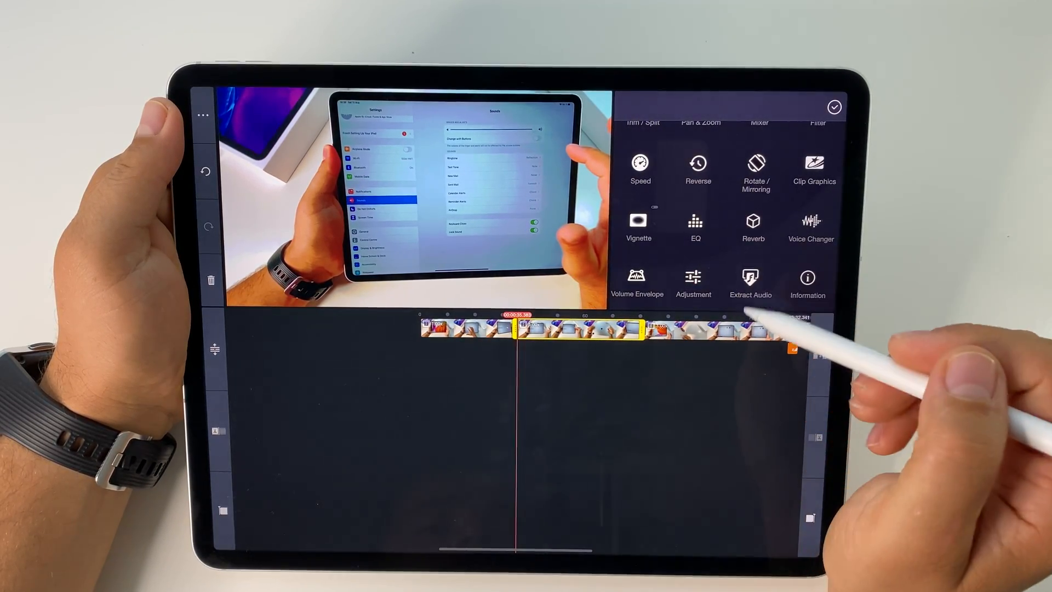
{"action": "left_click", "coordinate": [638, 281]}
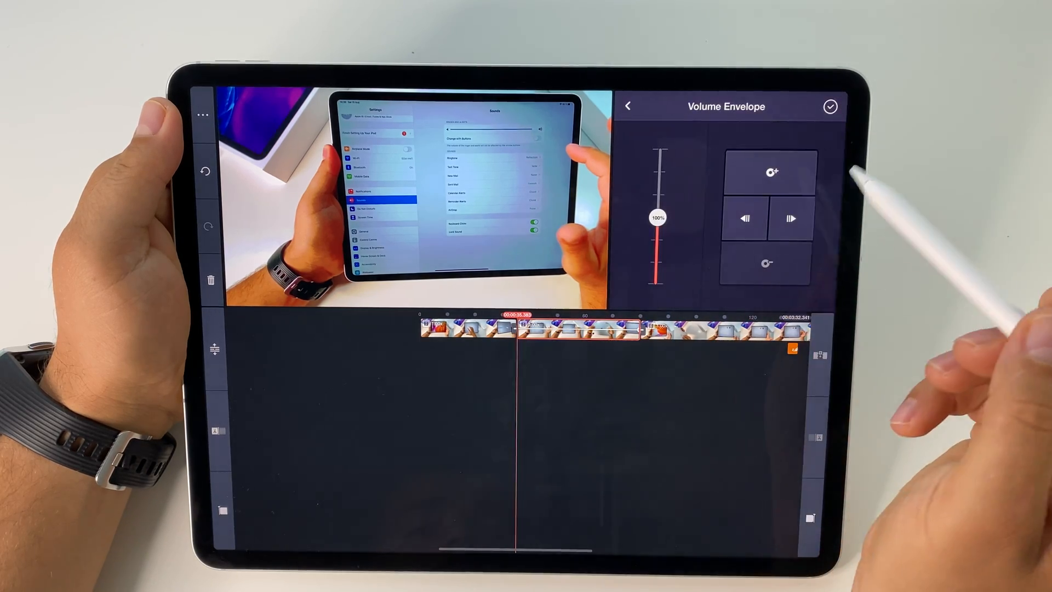
{"action": "left_click", "coordinate": [628, 105]}
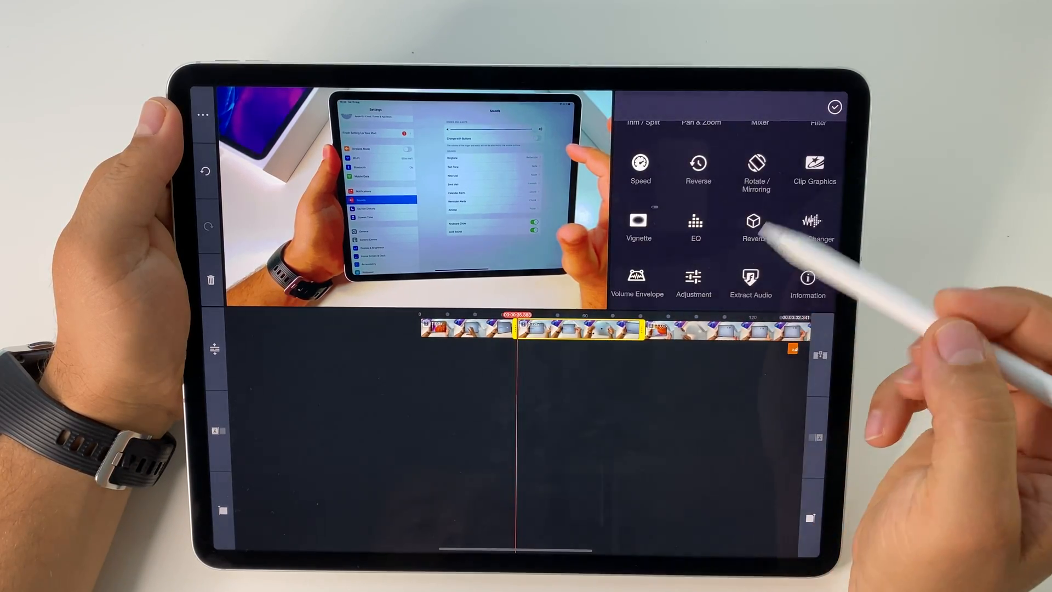
Set clip brightness and contrast to 20, saturation to 25 and vibrance to 5
{"action": "left_click", "coordinate": [693, 281]}
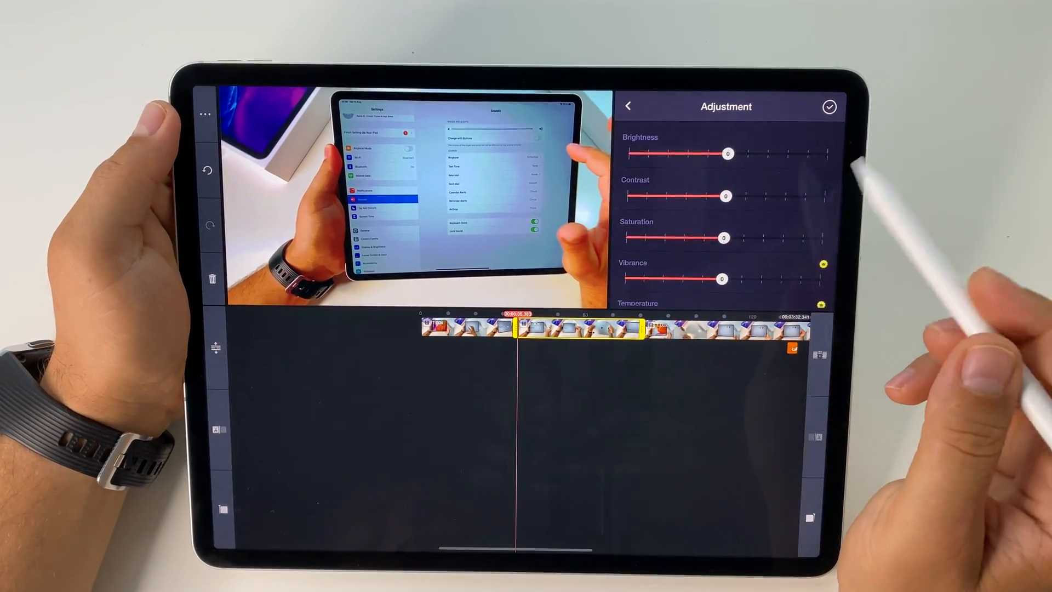
{"action": "left_click_drag", "start_coordinate": [728, 153], "coordinate": [675, 154]}
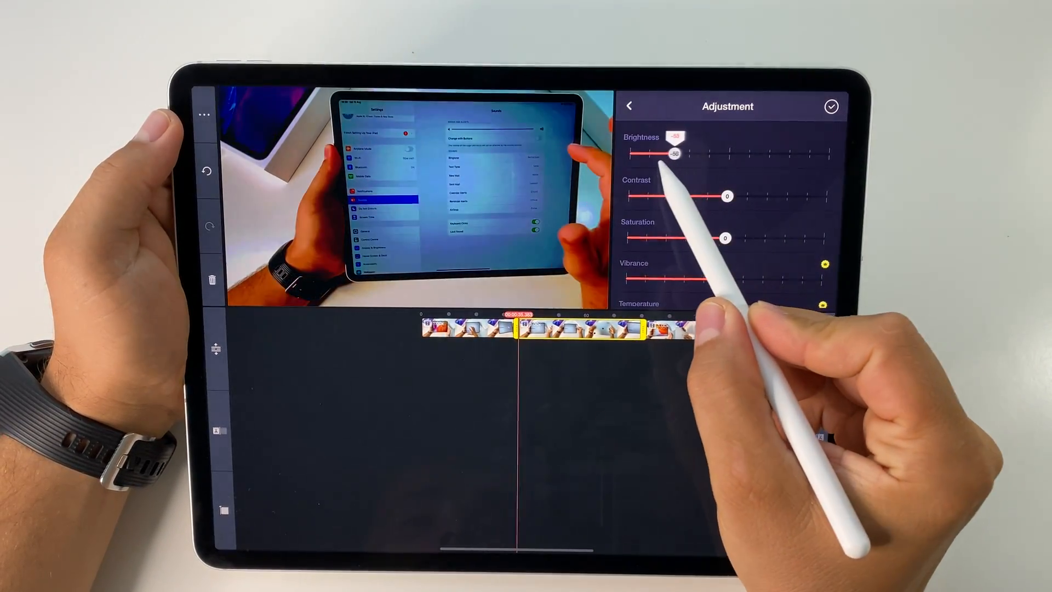
{"action": "left_click_drag", "start_coordinate": [670, 155], "coordinate": [792, 156]}
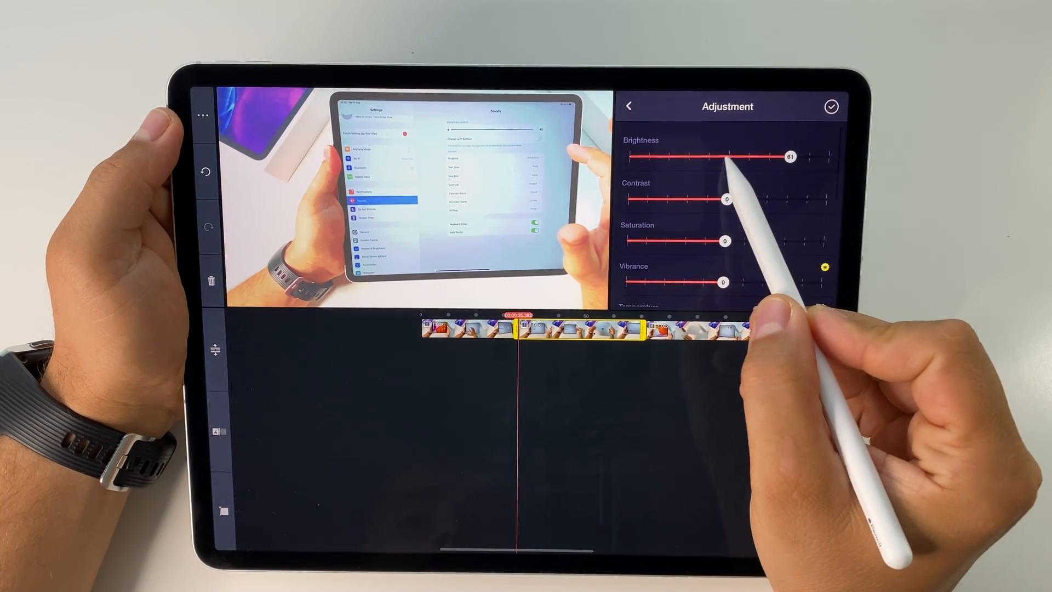
{"action": "left_click_drag", "start_coordinate": [789, 155], "coordinate": [748, 156]}
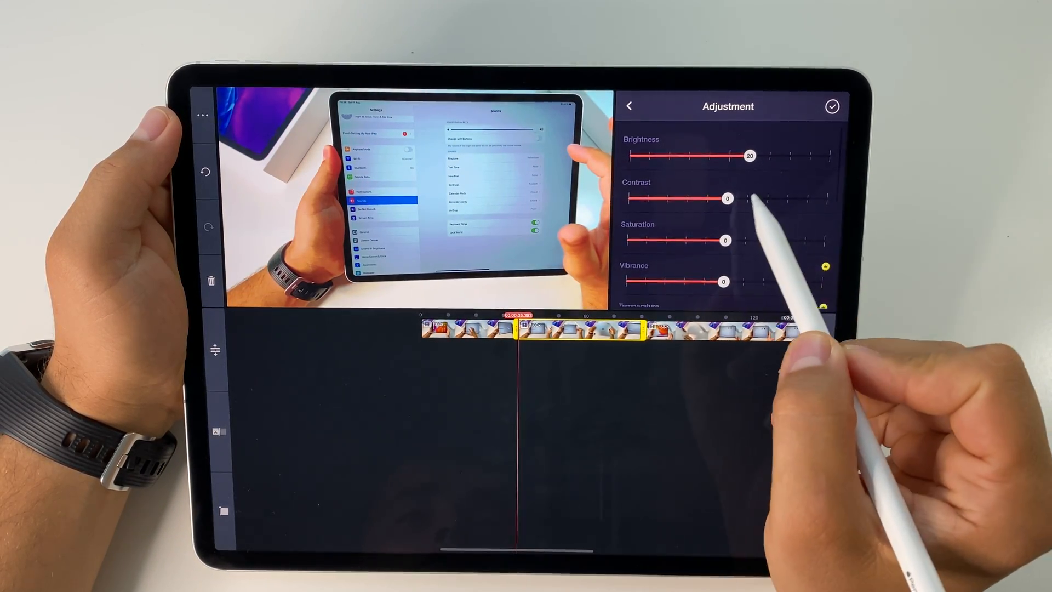
{"action": "left_click_drag", "start_coordinate": [727, 199], "coordinate": [747, 192]}
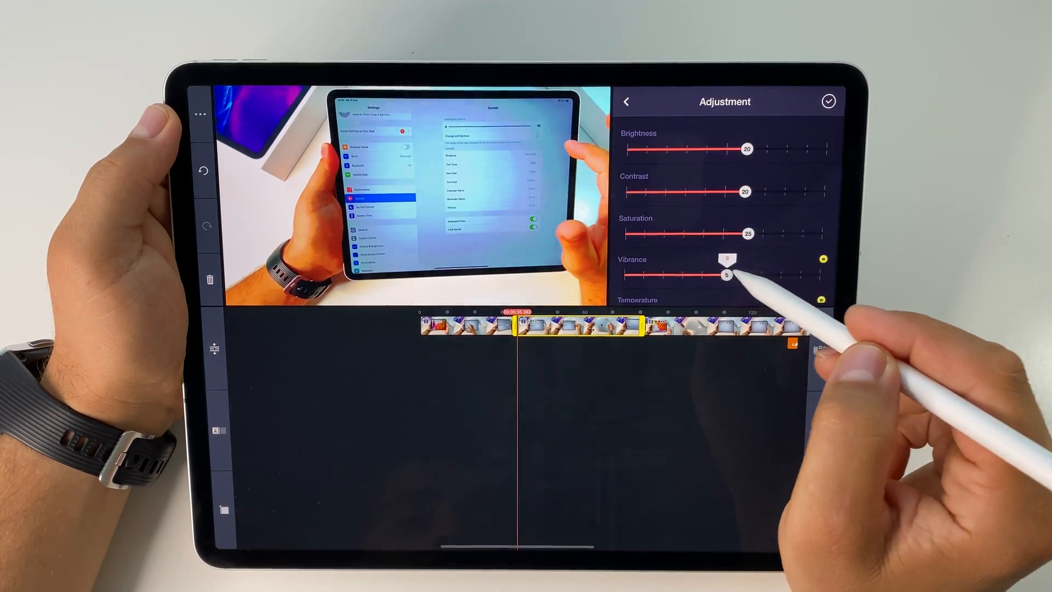
{"action": "left_click_drag", "start_coordinate": [729, 275], "coordinate": [667, 275]}
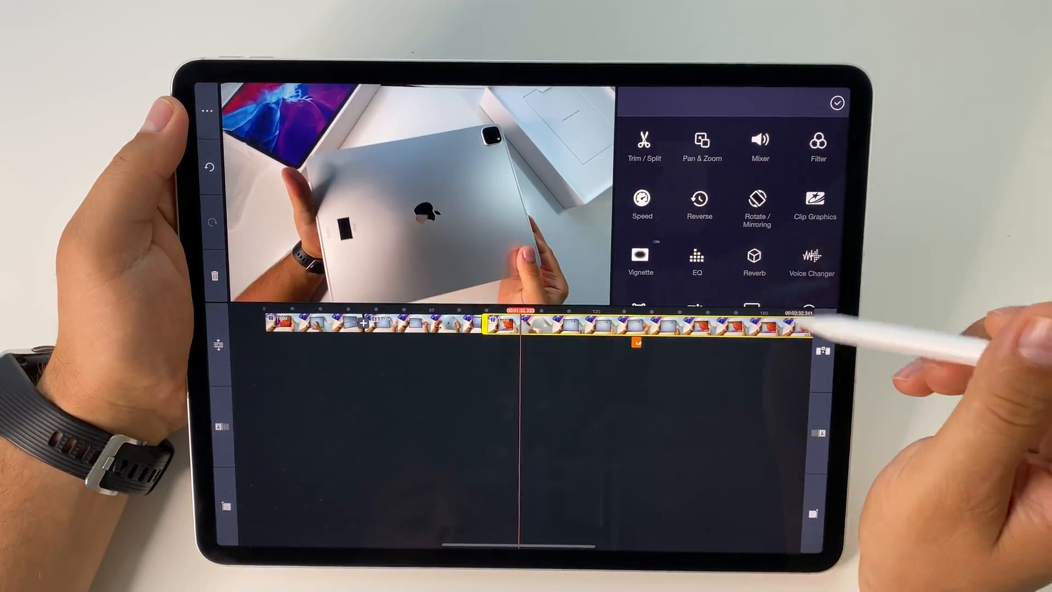
Extract the clip's audio onto a separate audio track
{"action": "scroll", "scroll_direction": "down", "scroll_amount": 3}
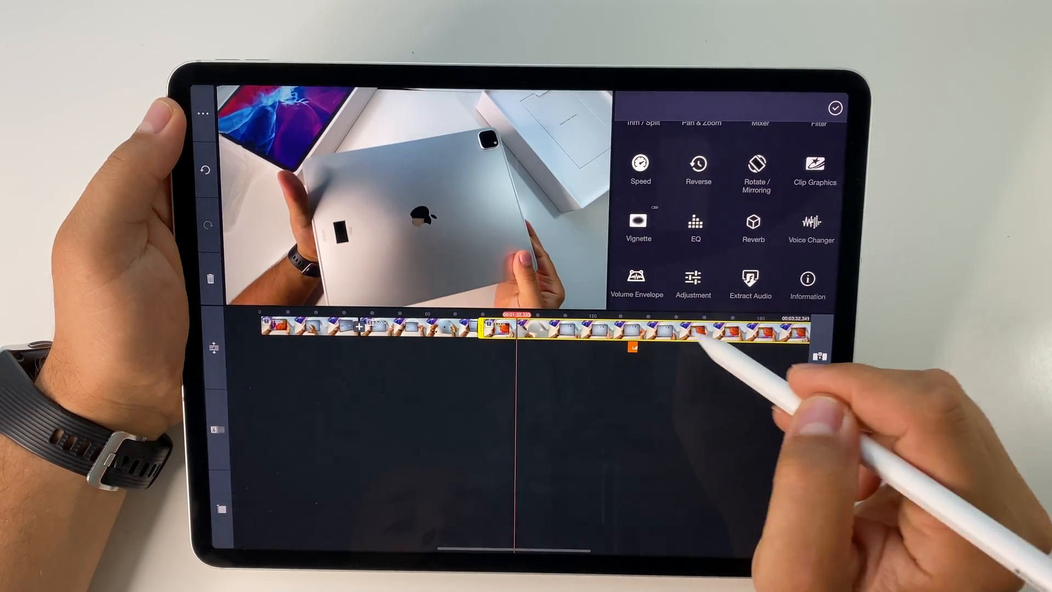
{"action": "left_click", "coordinate": [750, 281]}
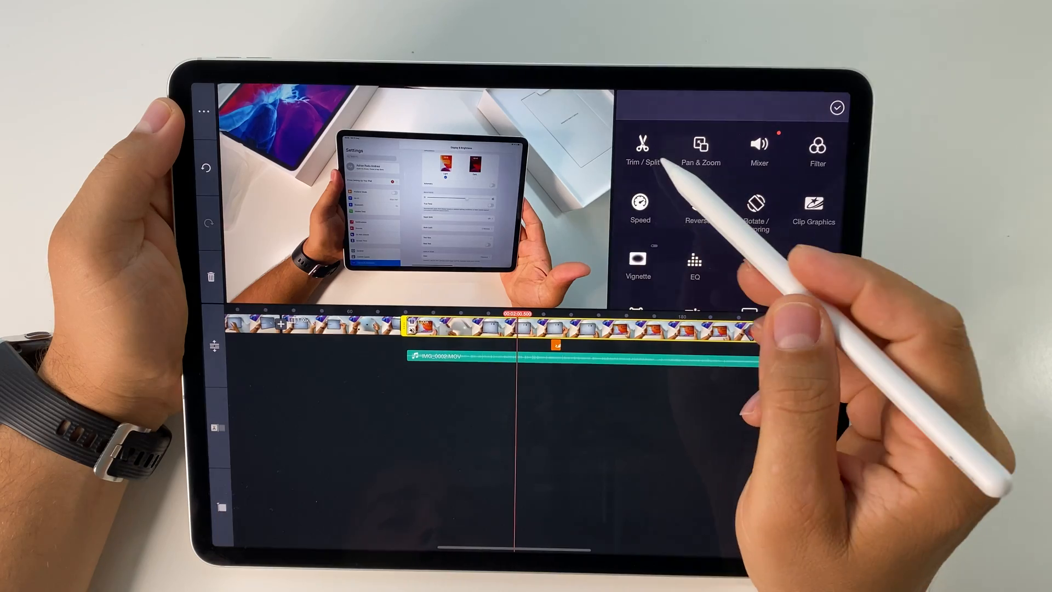
Select the extracted IMG_0002.MOV audio track to duplicate it
{"action": "left_click", "coordinate": [640, 148]}
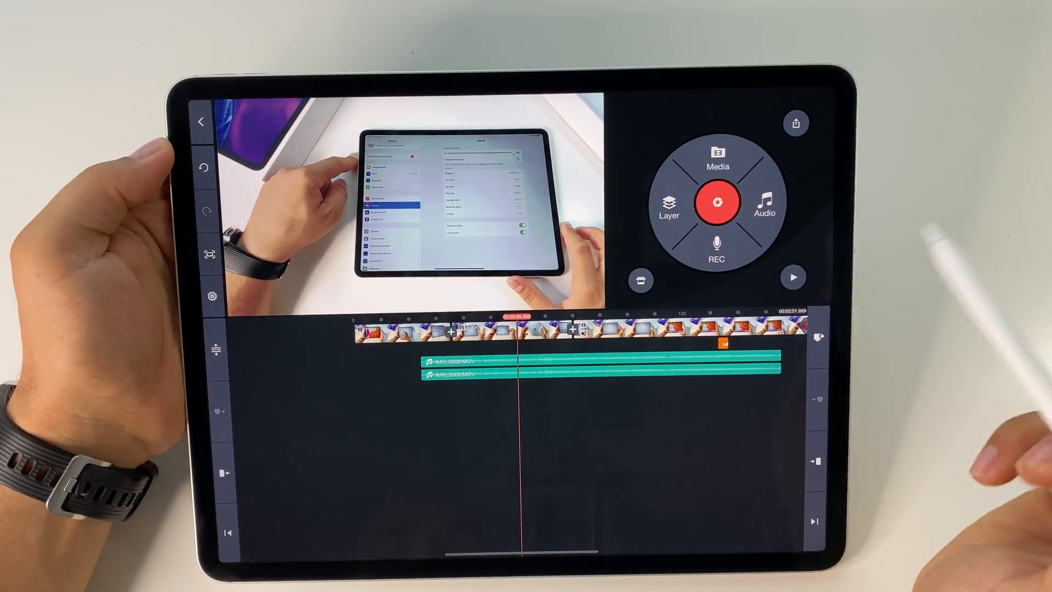
Add the screenshot image layer over the video, then exit to the project list
{"action": "left_click", "coordinate": [209, 254]}
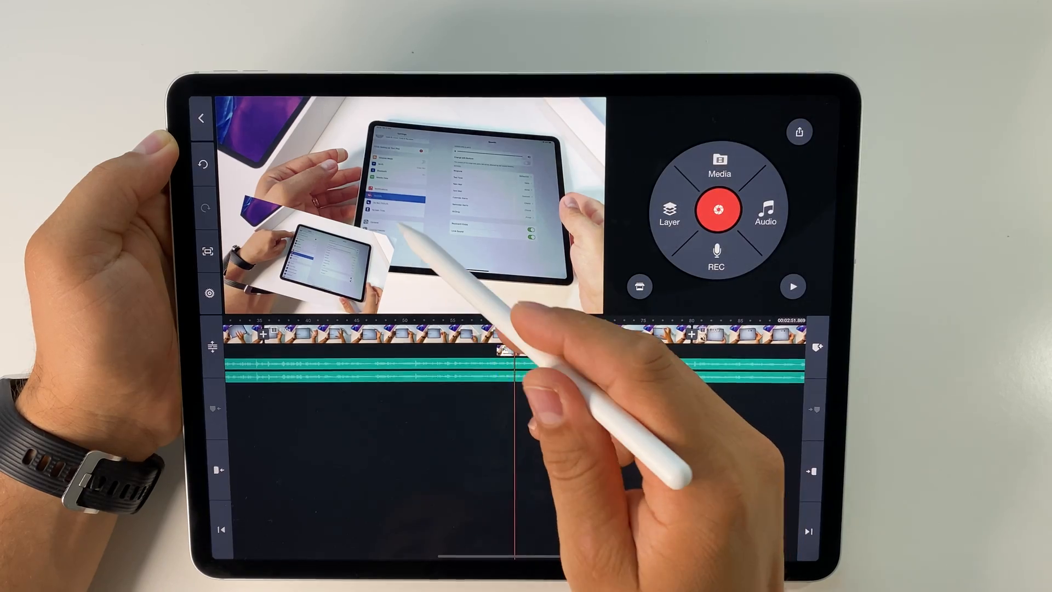
{"action": "left_click", "coordinate": [514, 334]}
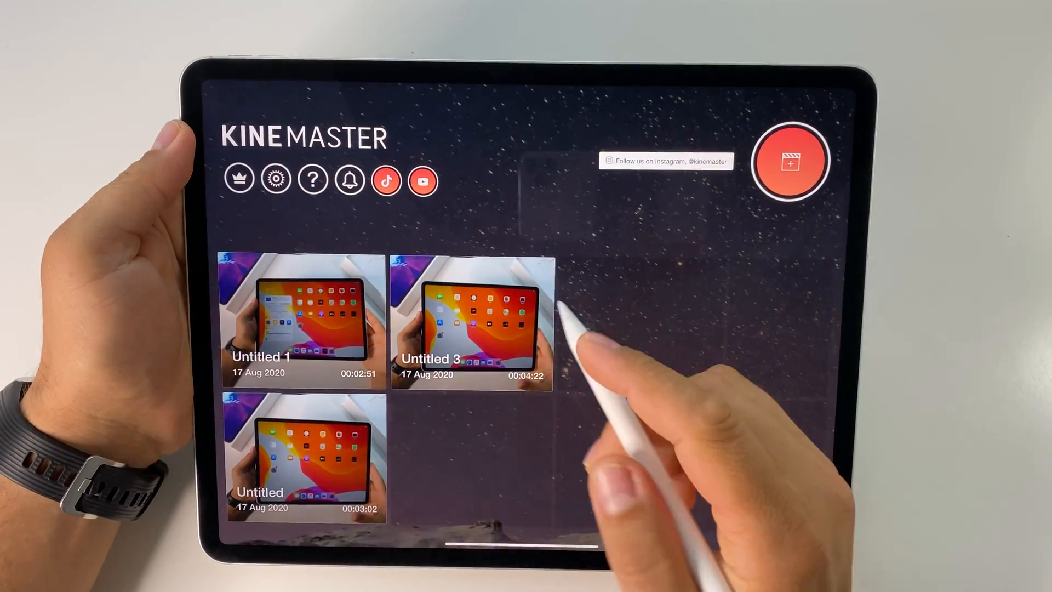
Open the Untitled 1 project for editing, then close it back to the project list
{"action": "left_click", "coordinate": [300, 319]}
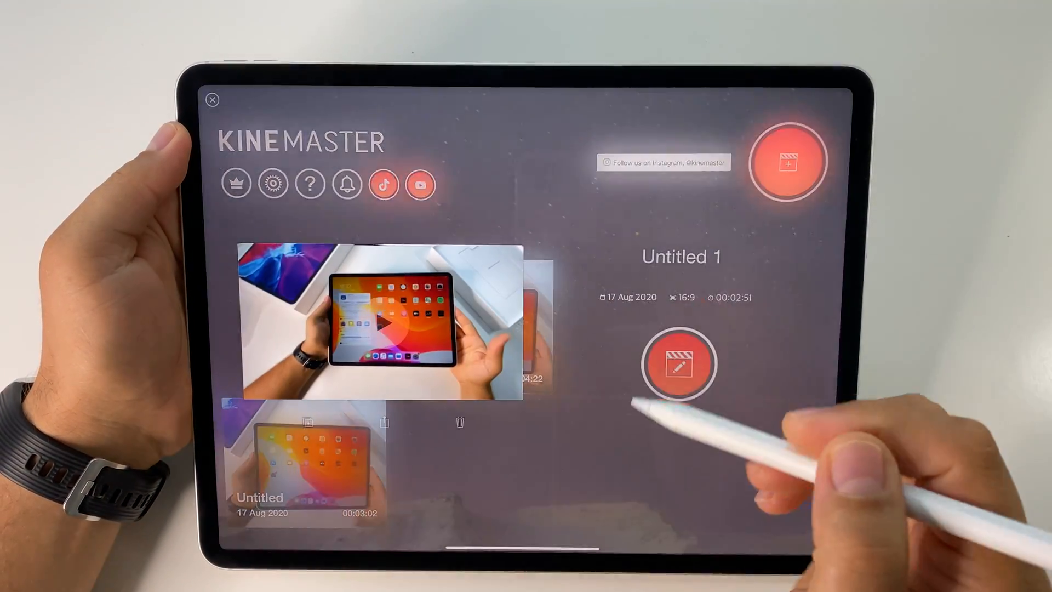
{"action": "left_click", "coordinate": [682, 363]}
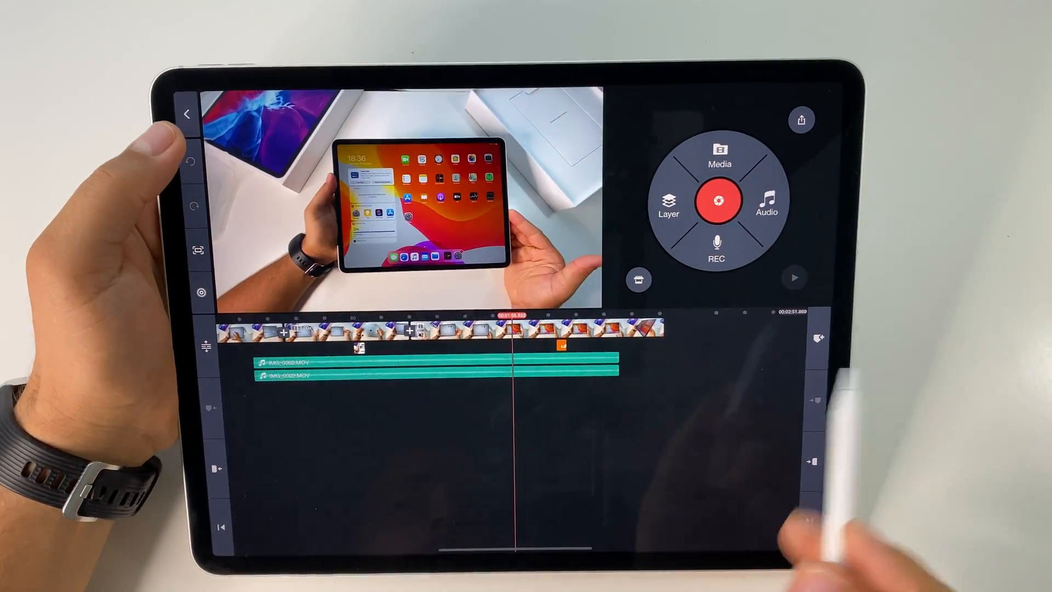
{"action": "left_click", "coordinate": [188, 113]}
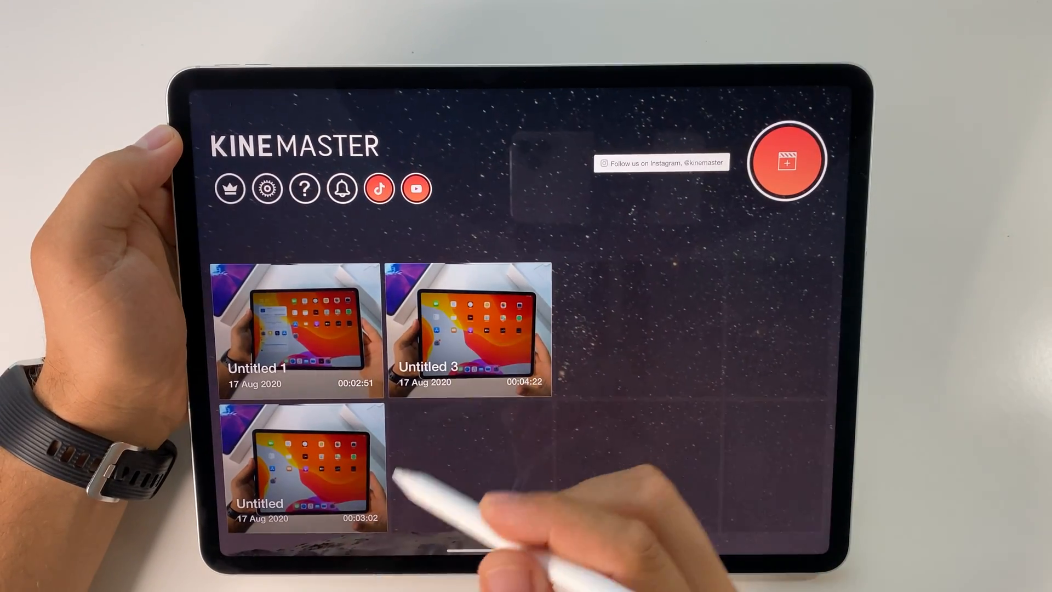
{"action": "left_click", "coordinate": [300, 470]}
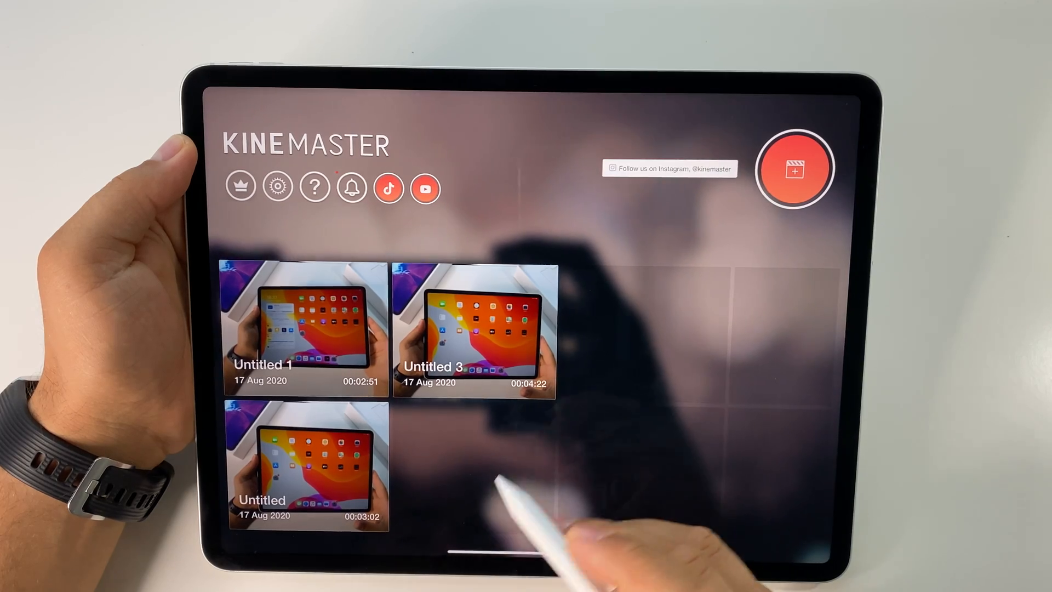
Bring up deletion for Untitled 3, then cancel the Delete Project prompt
{"action": "left_click", "coordinate": [474, 330]}
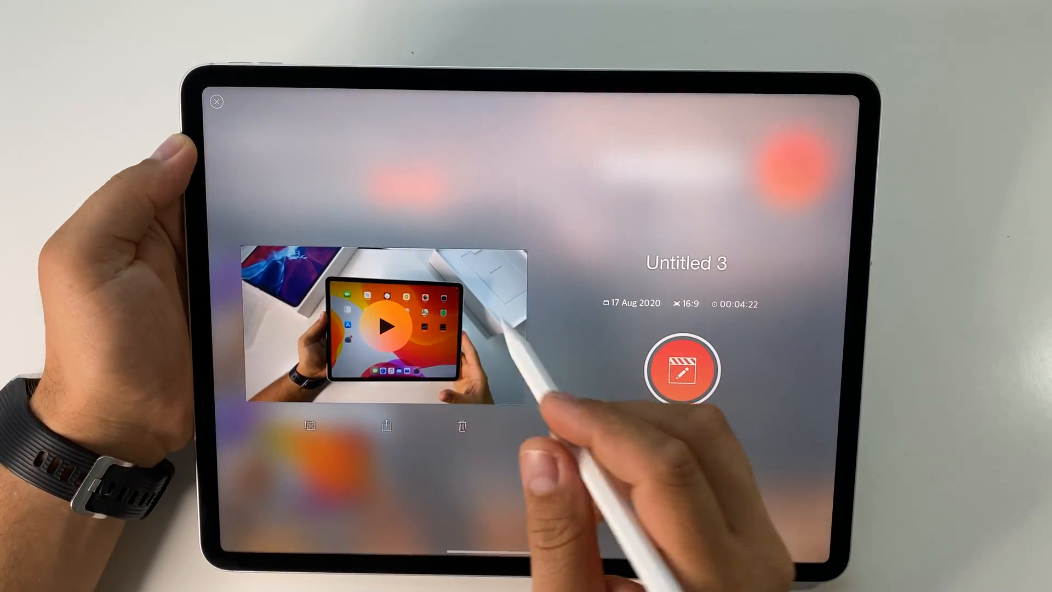
{"action": "left_click", "coordinate": [462, 427]}
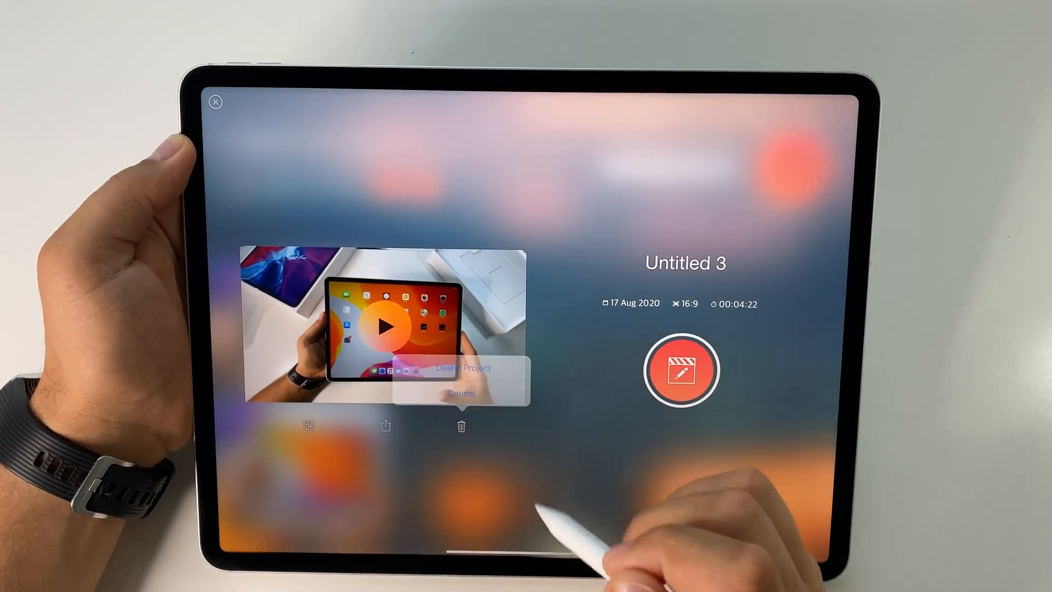
{"action": "left_click", "coordinate": [460, 393]}
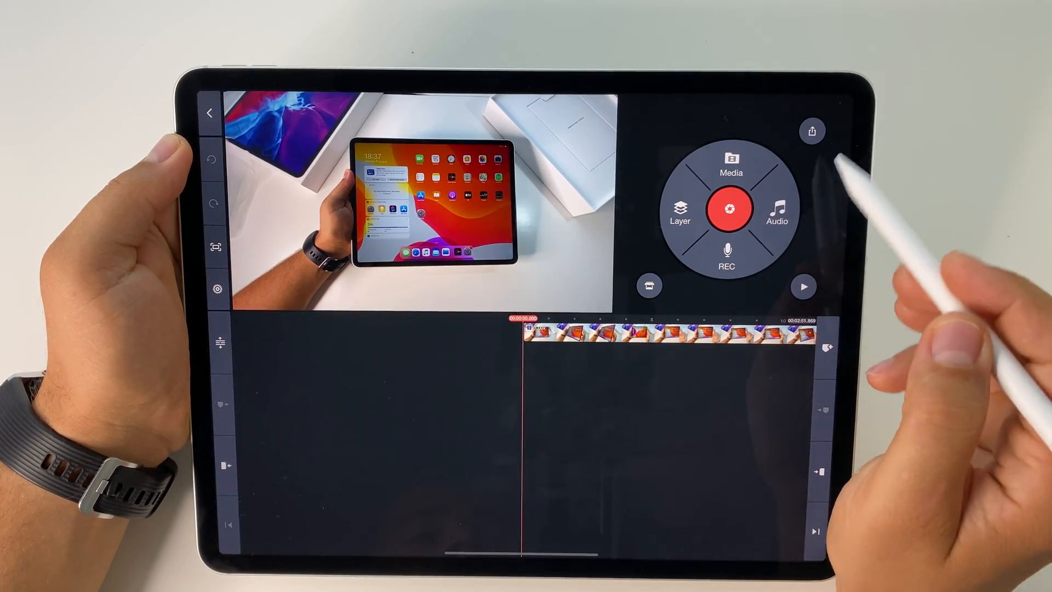
Show the Export and Share settings, currently FHD 1080P, 60 fps, 20 Mbps
{"action": "left_click", "coordinate": [805, 287]}
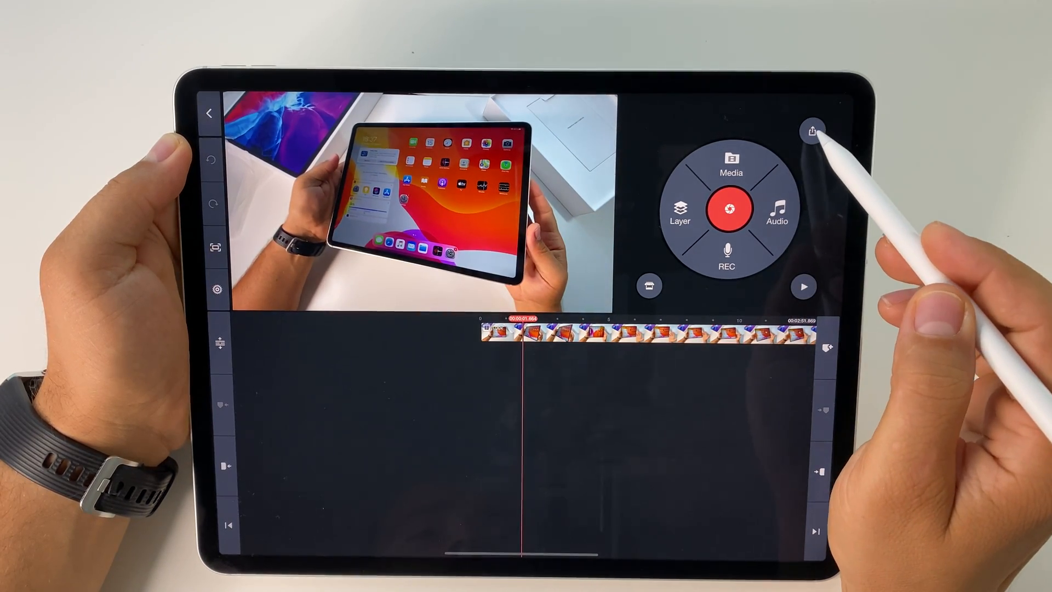
{"action": "left_click", "coordinate": [813, 132]}
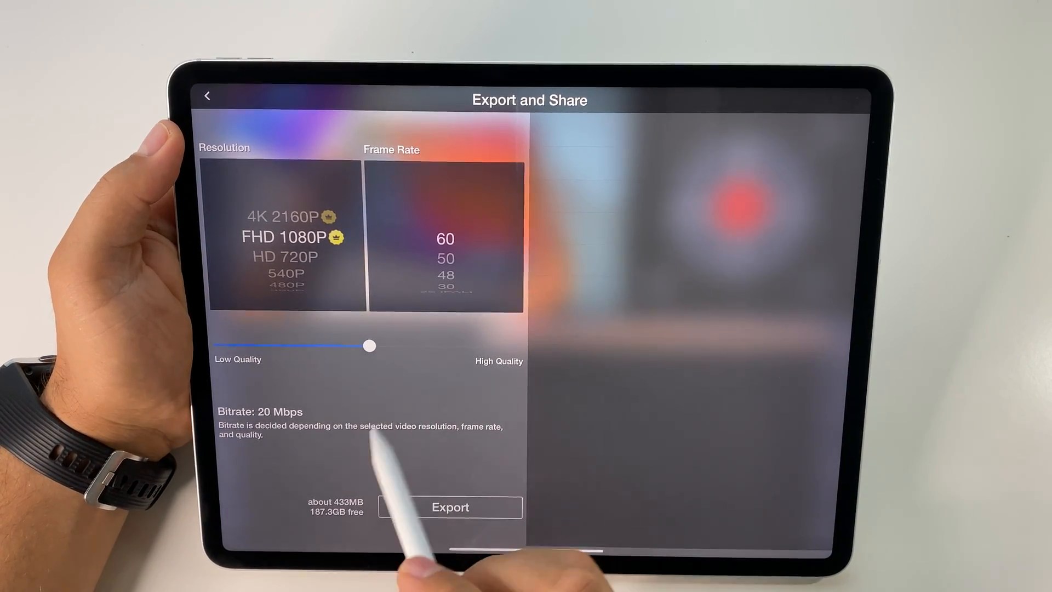
Set export to 4K 2160P at 60 fps, maximum quality at 128 Mbps
{"action": "left_click_drag", "start_coordinate": [370, 347], "coordinate": [374, 346]}
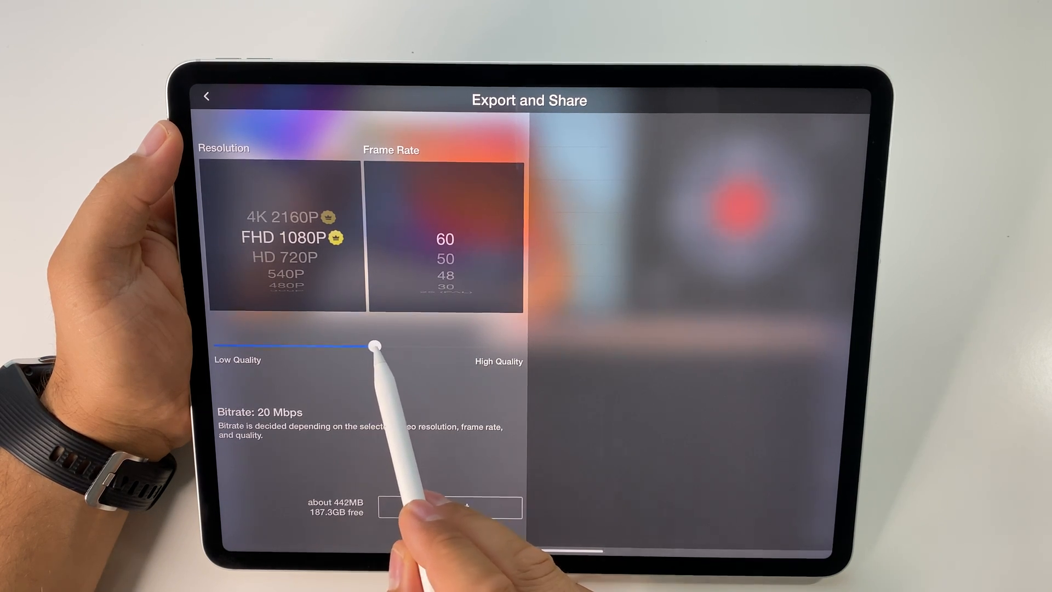
{"action": "left_click_drag", "start_coordinate": [374, 347], "coordinate": [517, 347]}
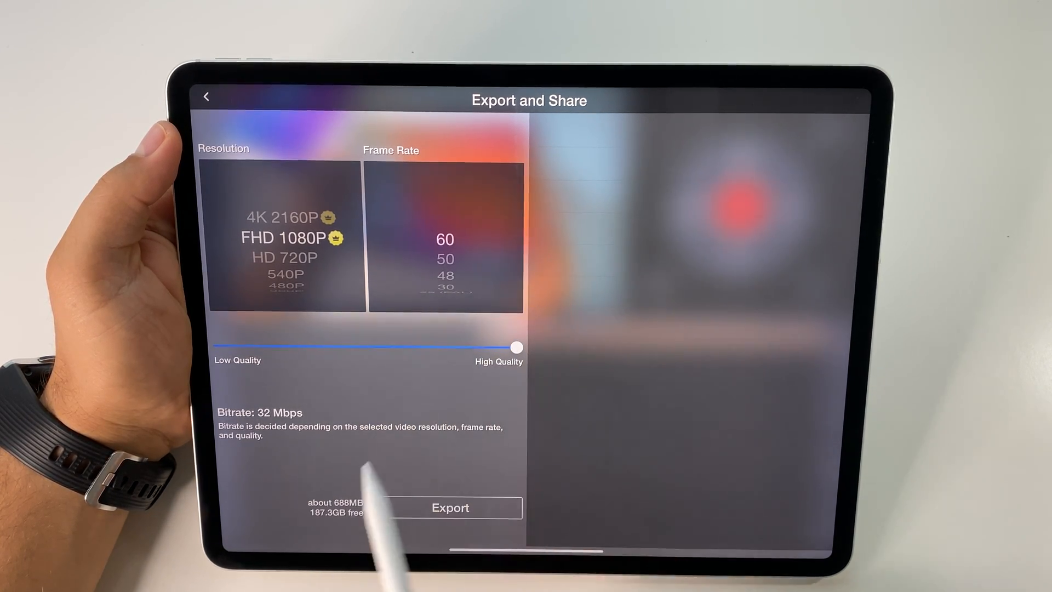
{"action": "left_click_drag", "start_coordinate": [515, 347], "coordinate": [402, 347]}
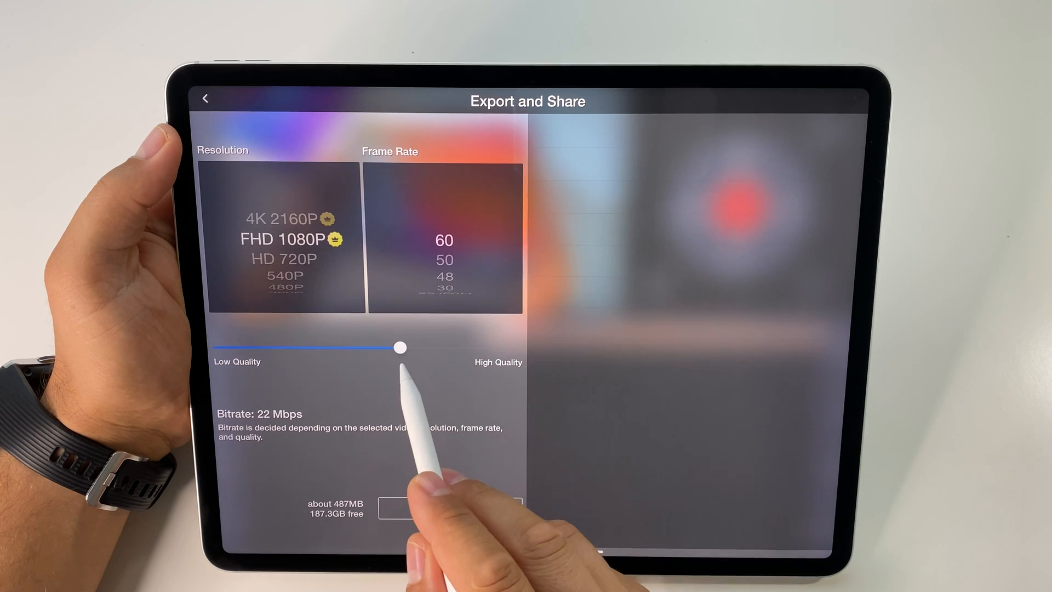
{"action": "left_click_drag", "start_coordinate": [400, 347], "coordinate": [514, 348]}
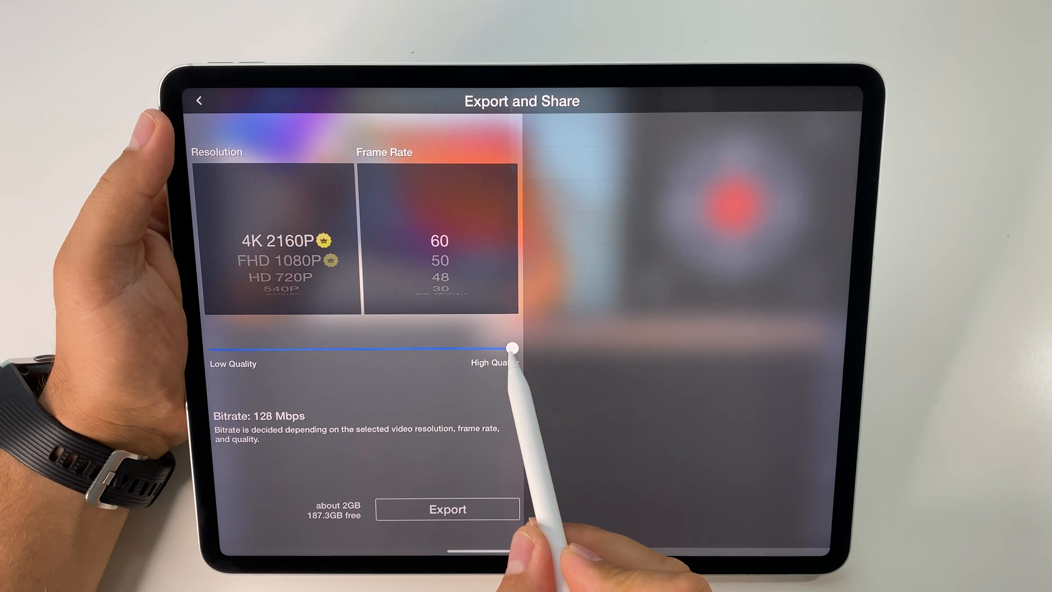
Compare export bitrates (about 58, 81, 100 Mbps), ending at maximum quality
{"action": "left_click_drag", "start_coordinate": [511, 348], "coordinate": [270, 349]}
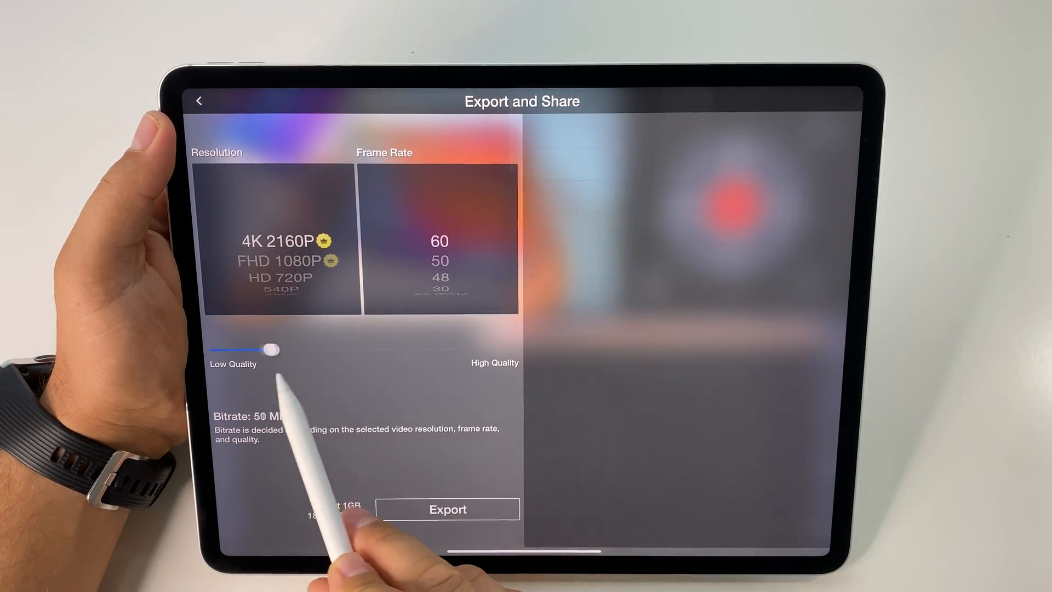
{"action": "left_click_drag", "start_coordinate": [270, 349], "coordinate": [369, 349]}
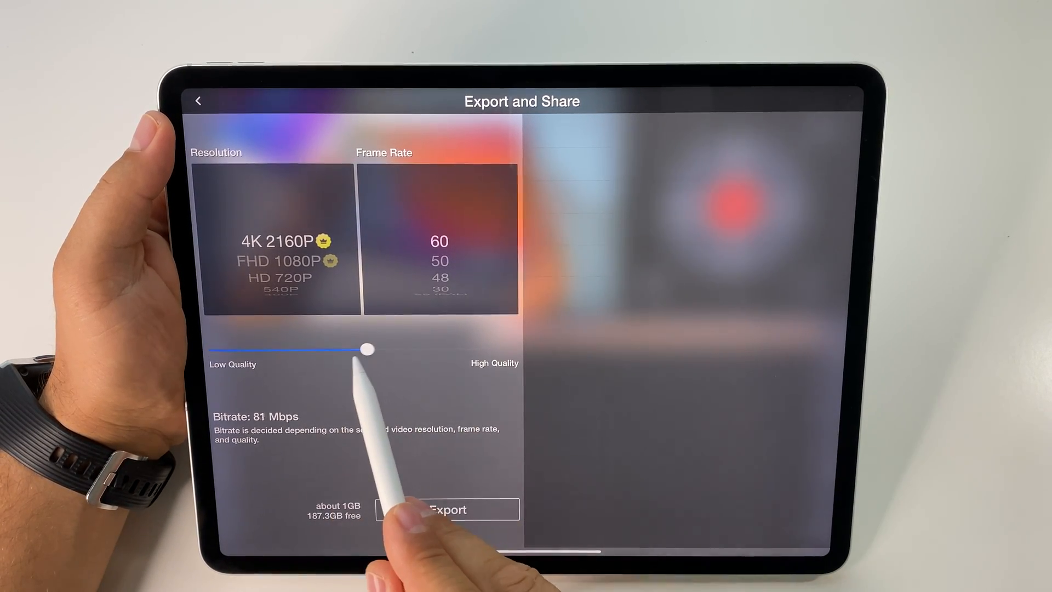
{"action": "left_click_drag", "start_coordinate": [369, 350], "coordinate": [427, 349]}
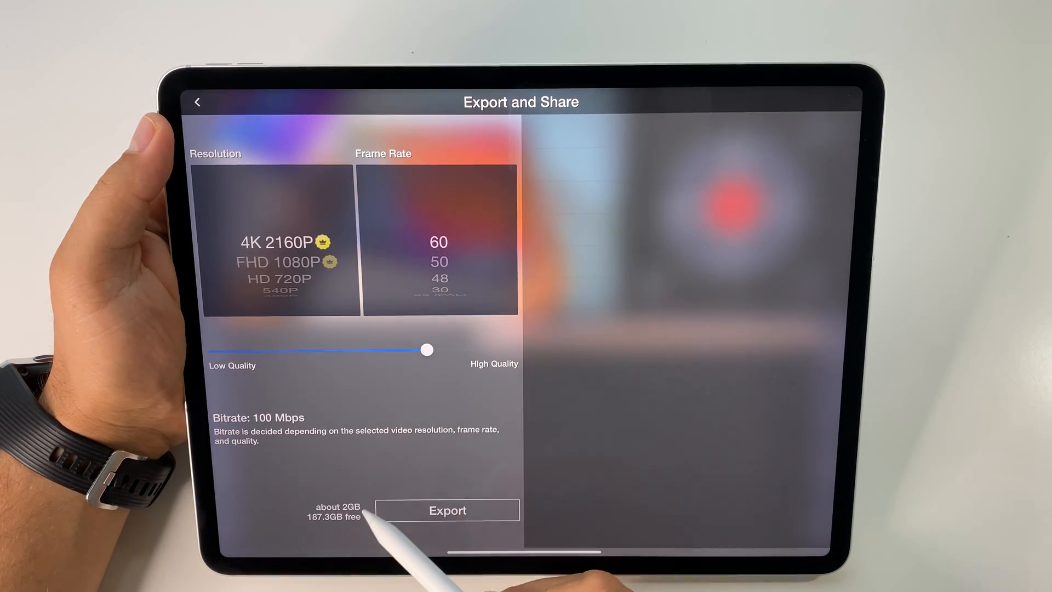
{"action": "left_click_drag", "start_coordinate": [427, 349], "coordinate": [293, 350]}
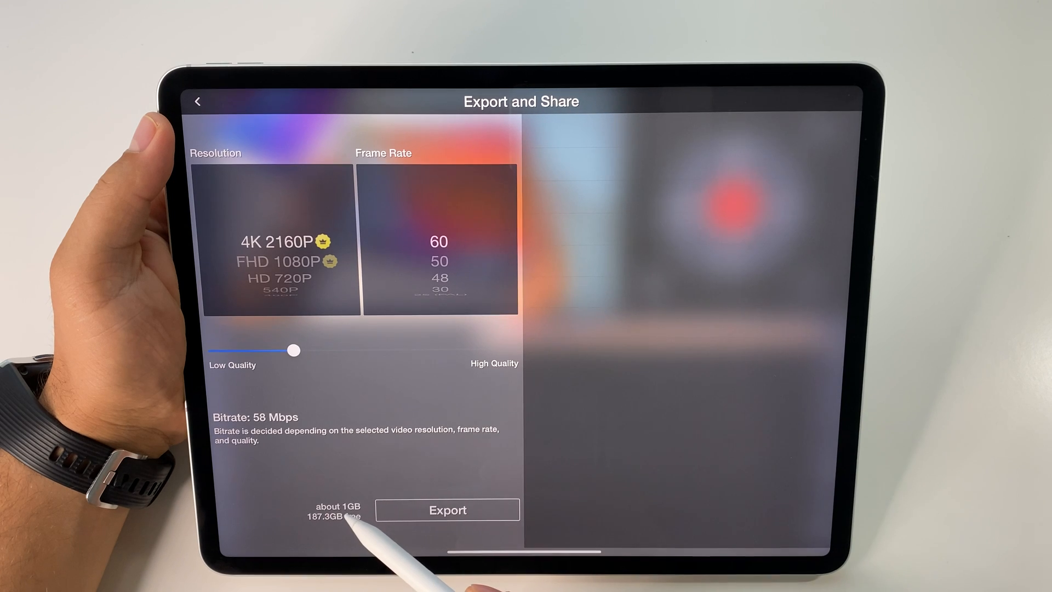
{"action": "left_click_drag", "start_coordinate": [294, 350], "coordinate": [513, 350]}
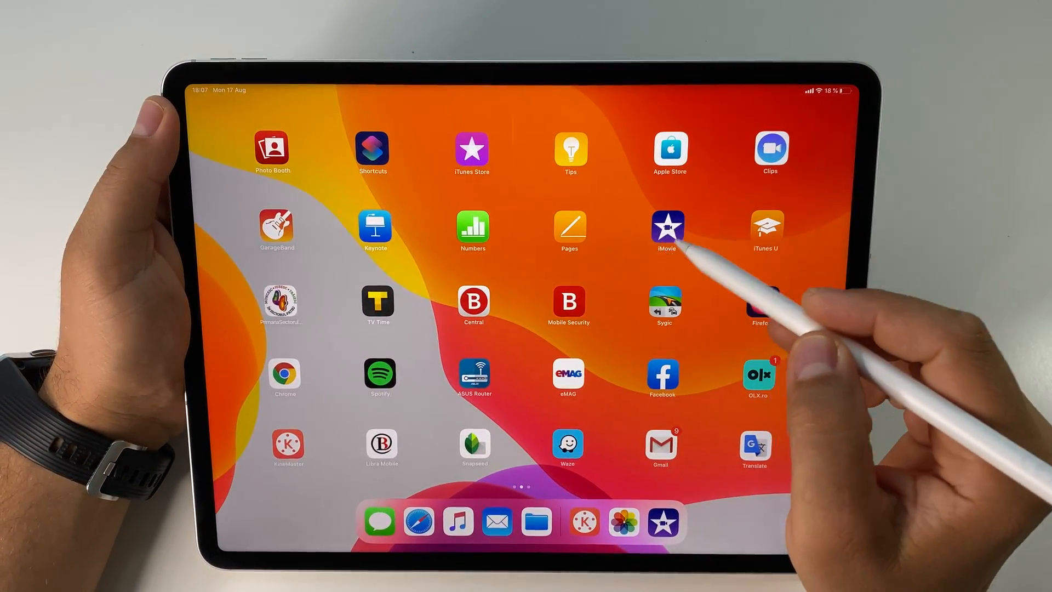
Briefly open iMovie's My Movie, then bring up KineMaster's Asset Store
{"action": "left_click", "coordinate": [667, 227]}
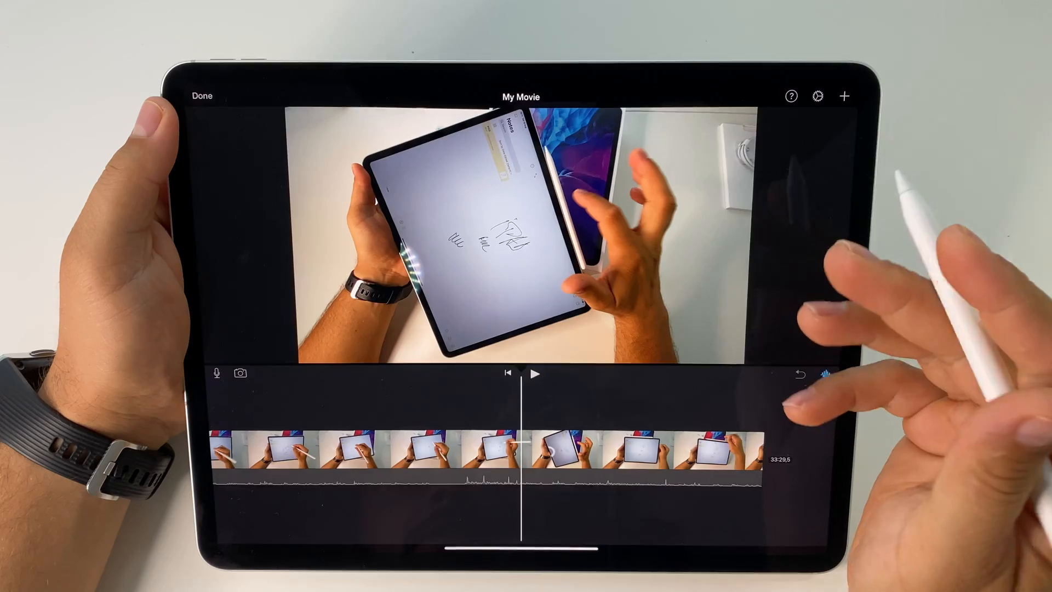
{"action": "left_click", "coordinate": [845, 95]}
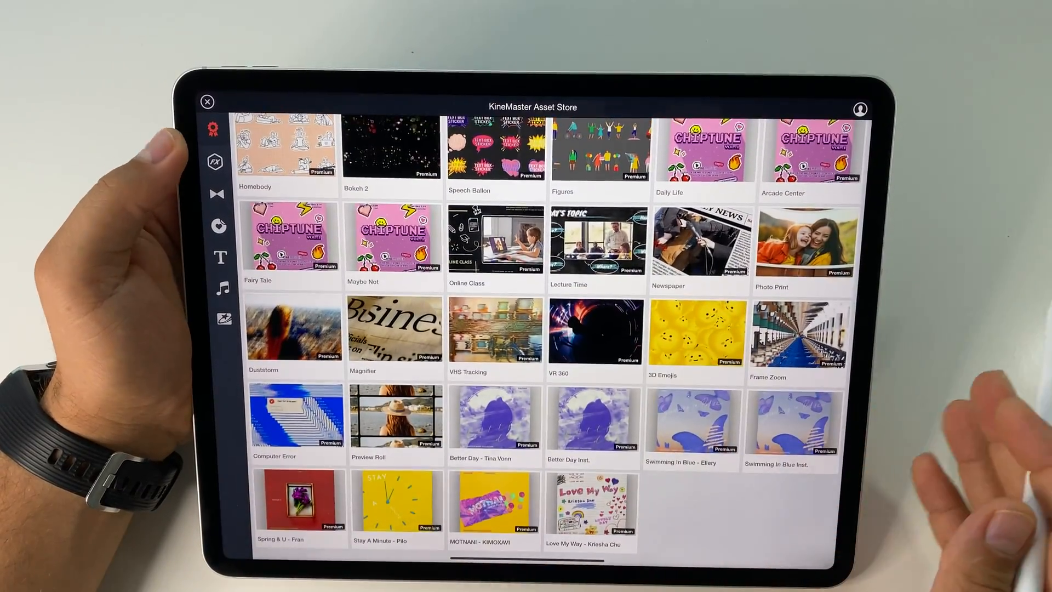
Browse the Artistic effects in the Asset Store's FX collection
{"action": "left_click", "coordinate": [216, 167]}
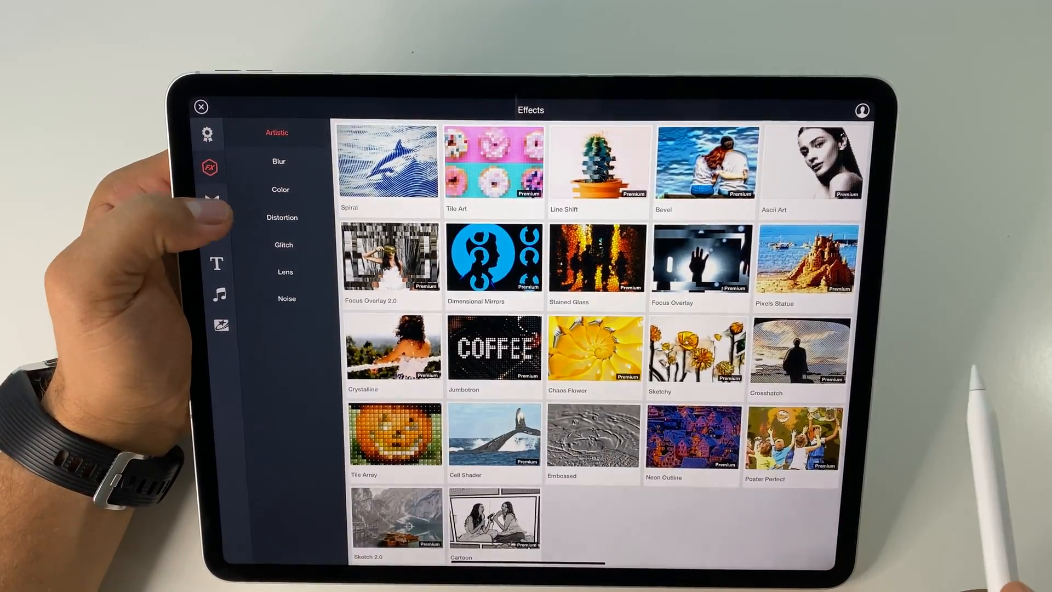
{"action": "left_click", "coordinate": [216, 263]}
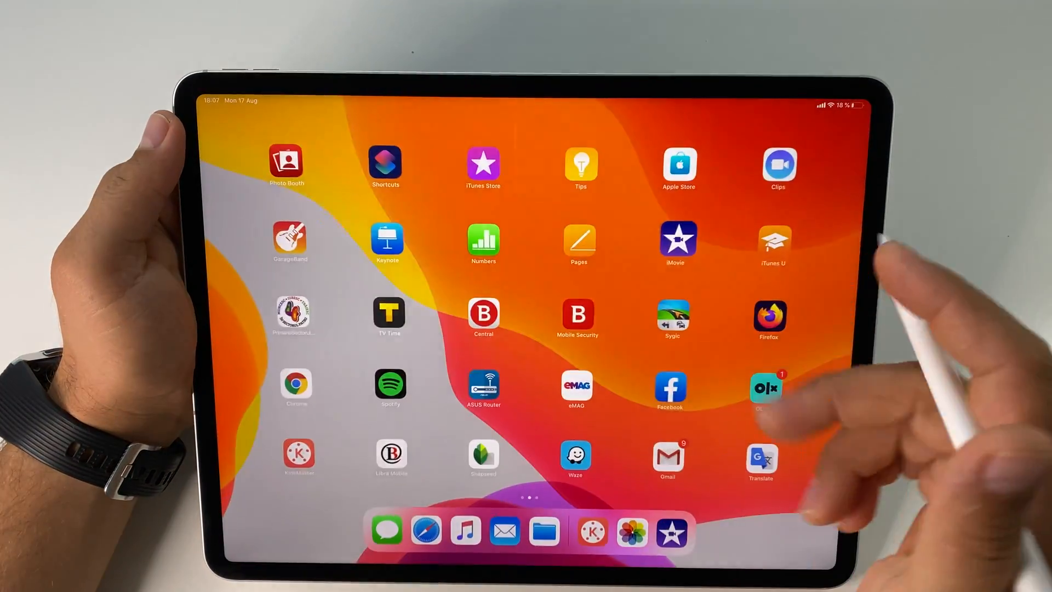
Reopen iMovie's My Movie project and briefly show its Media browser
{"action": "left_click", "coordinate": [677, 242]}
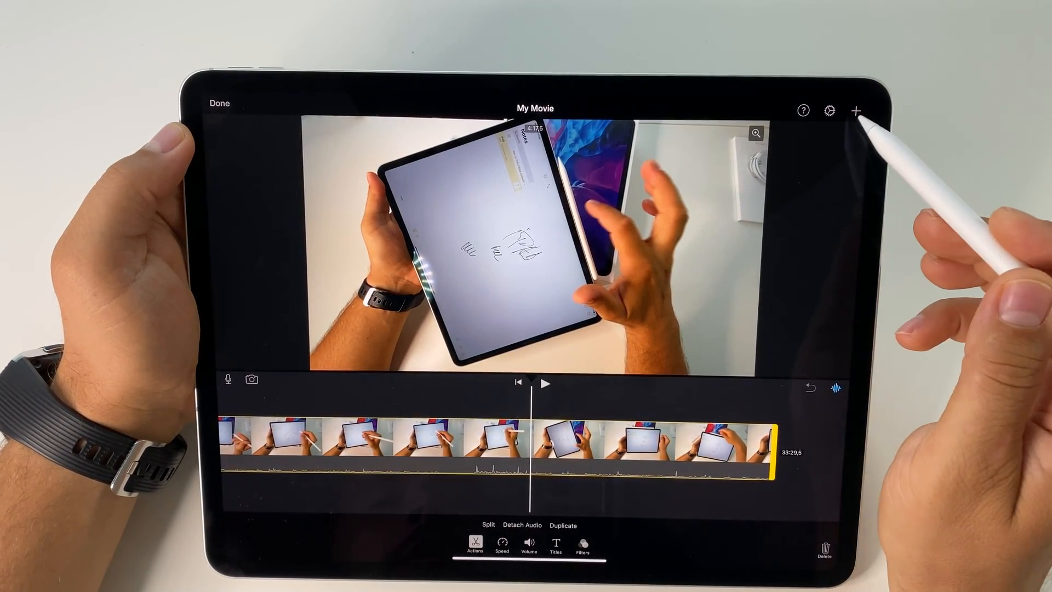
{"action": "left_click", "coordinate": [857, 108]}
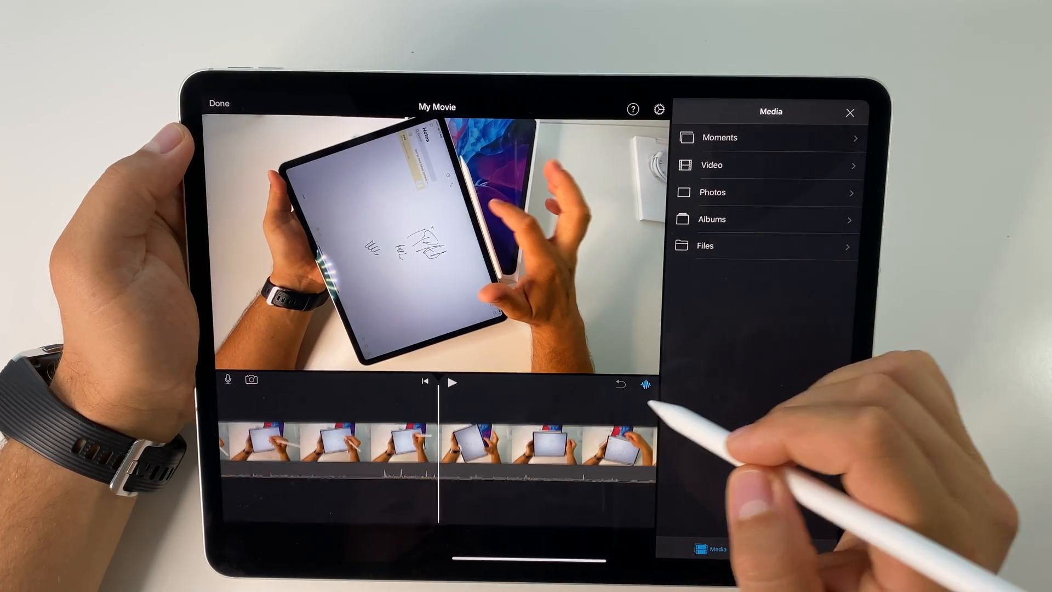
{"action": "left_click", "coordinate": [851, 112]}
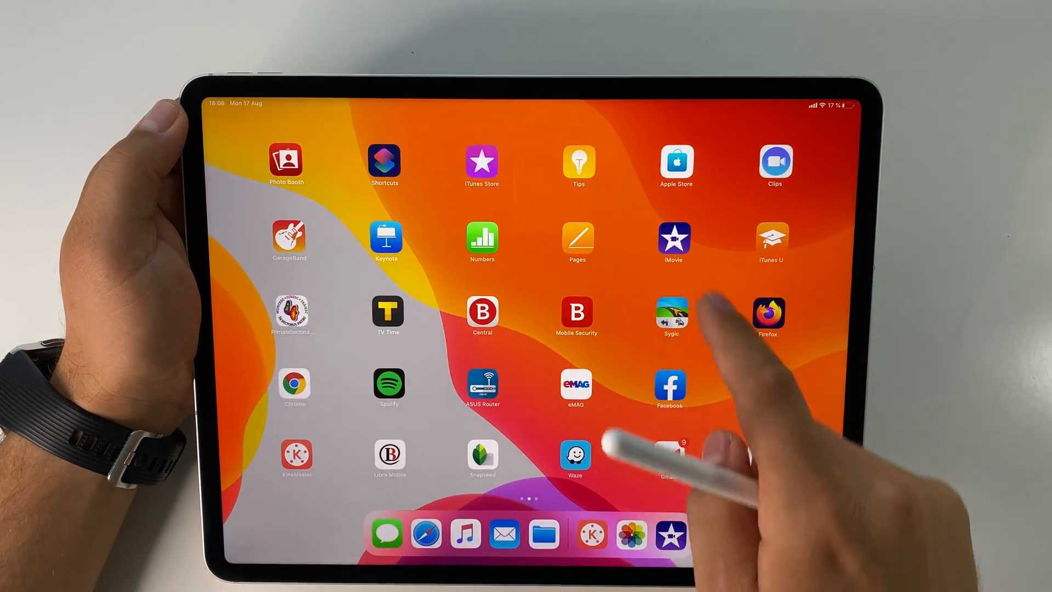
Relaunch KineMaster and close the Fonts store back to the one-clip project
{"action": "left_click", "coordinate": [673, 240]}
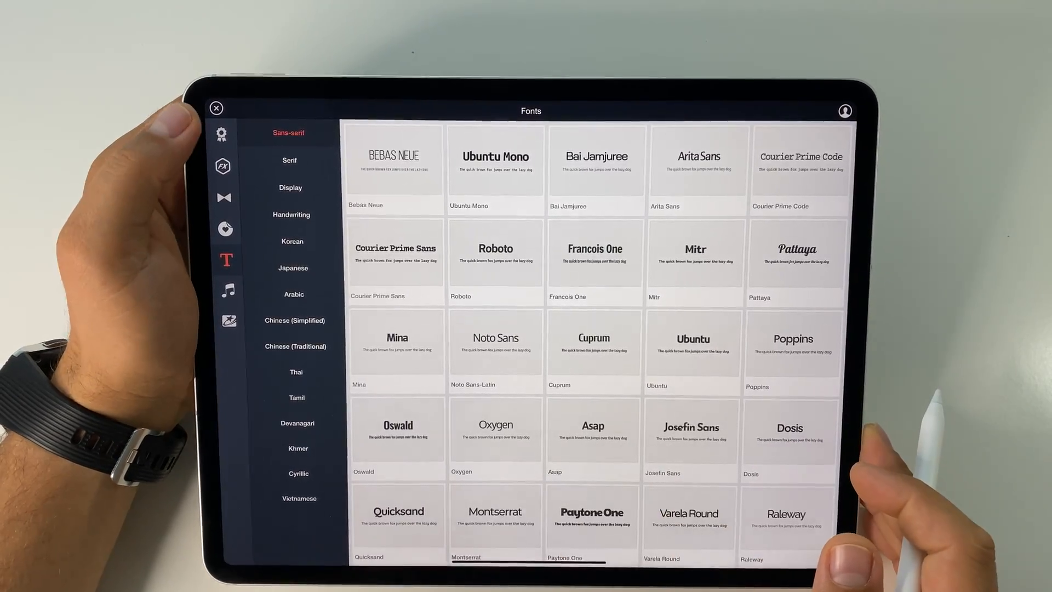
{"action": "left_click", "coordinate": [216, 108]}
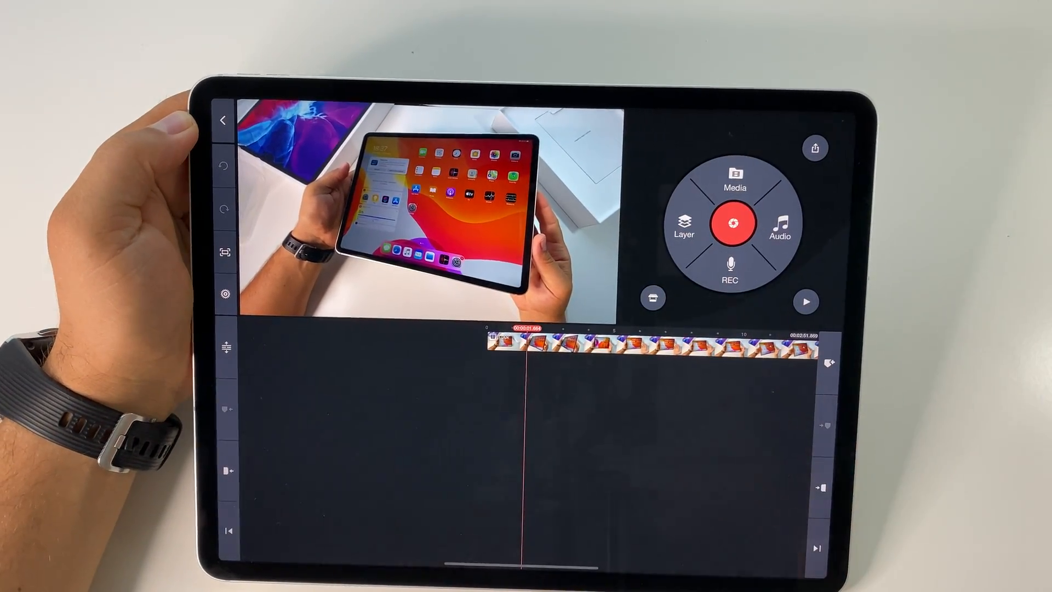